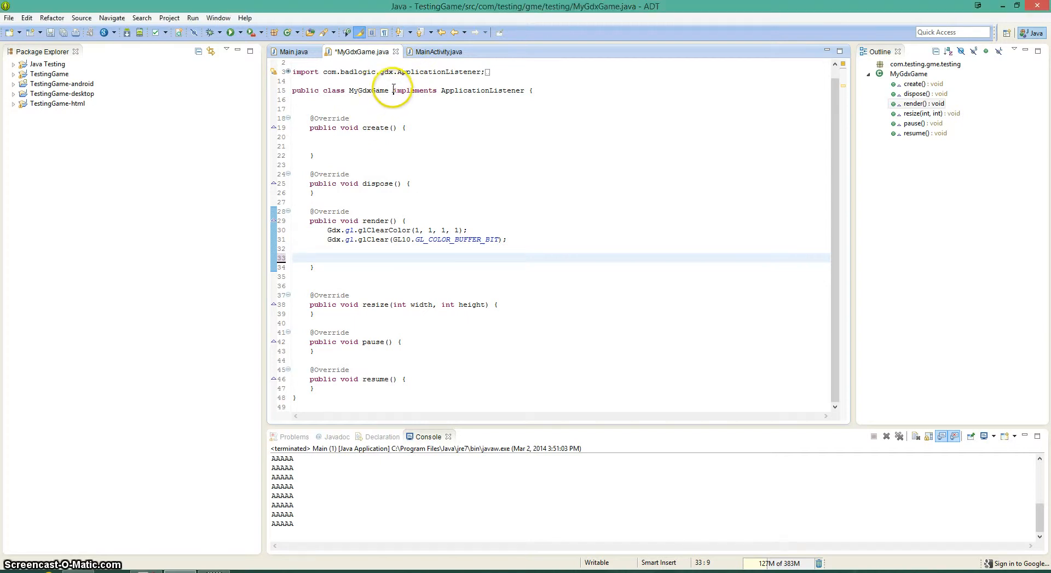
- Type 'extends InputAdapter' before 'implements ApplicationListener' in the MyGdxGame declaration
text(extends)
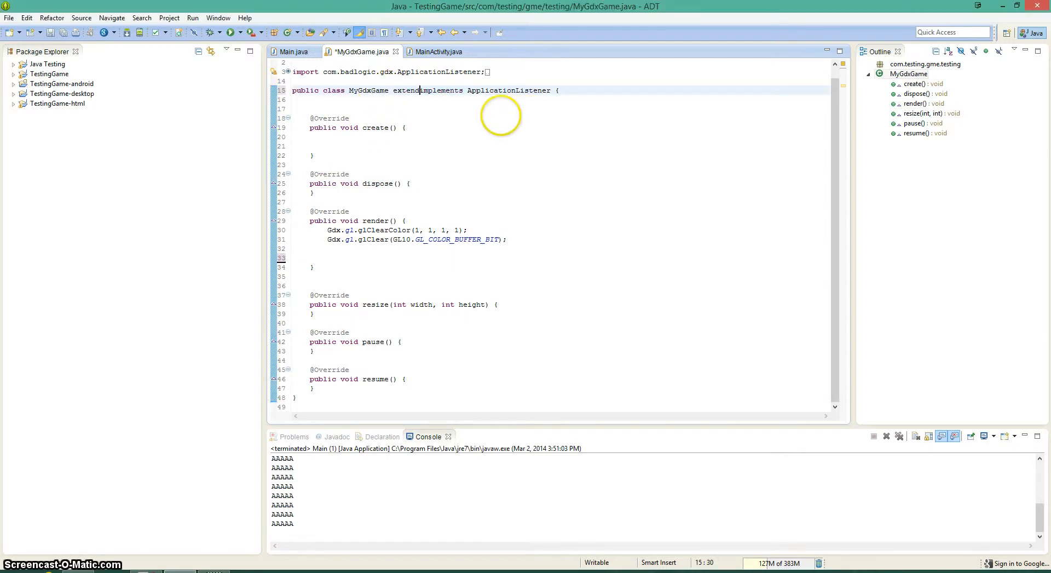
text(InputAdapter)
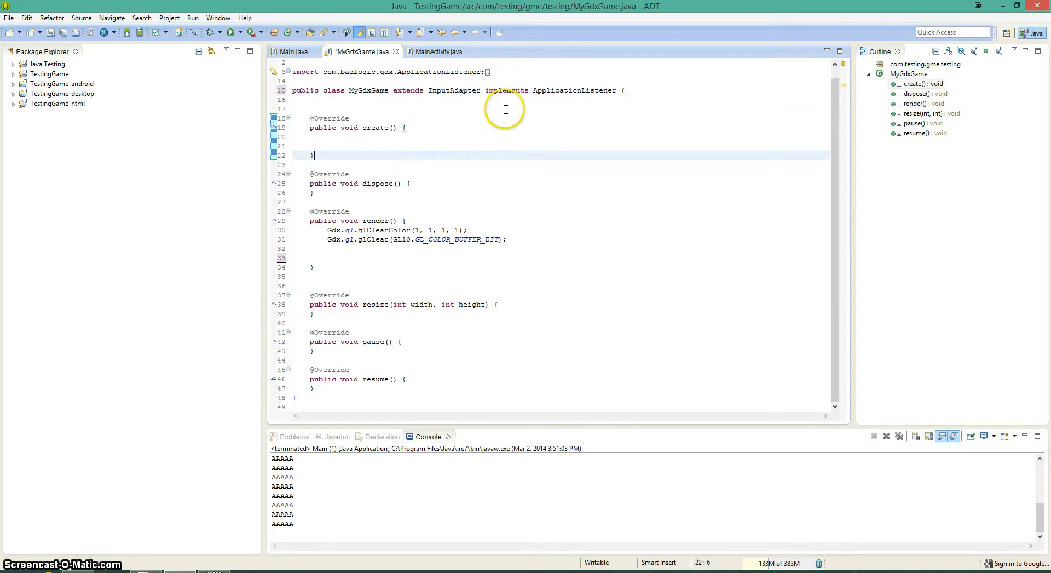
mouse_move(489, 91)
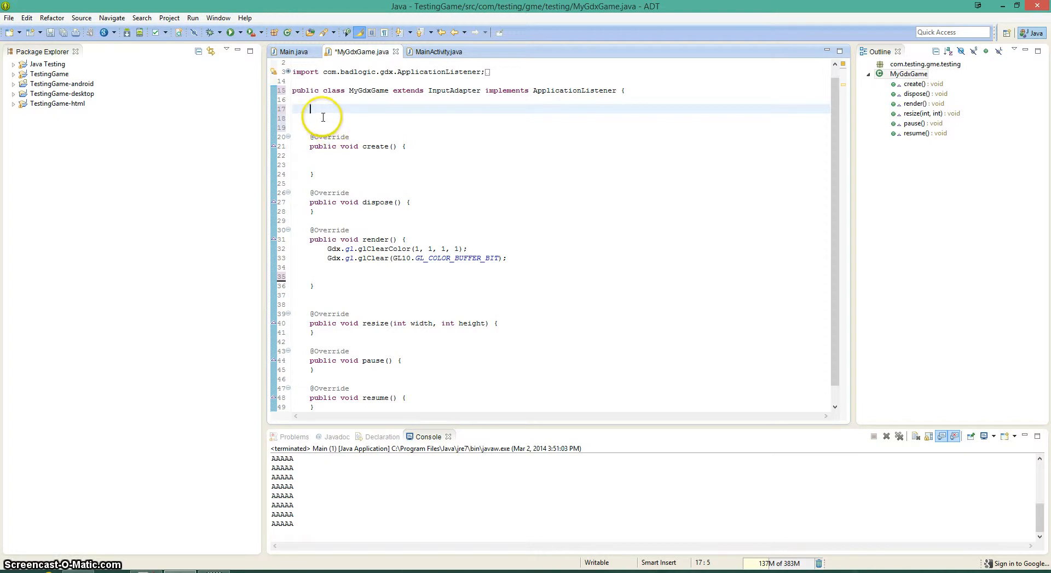
mouse_move(447, 74)
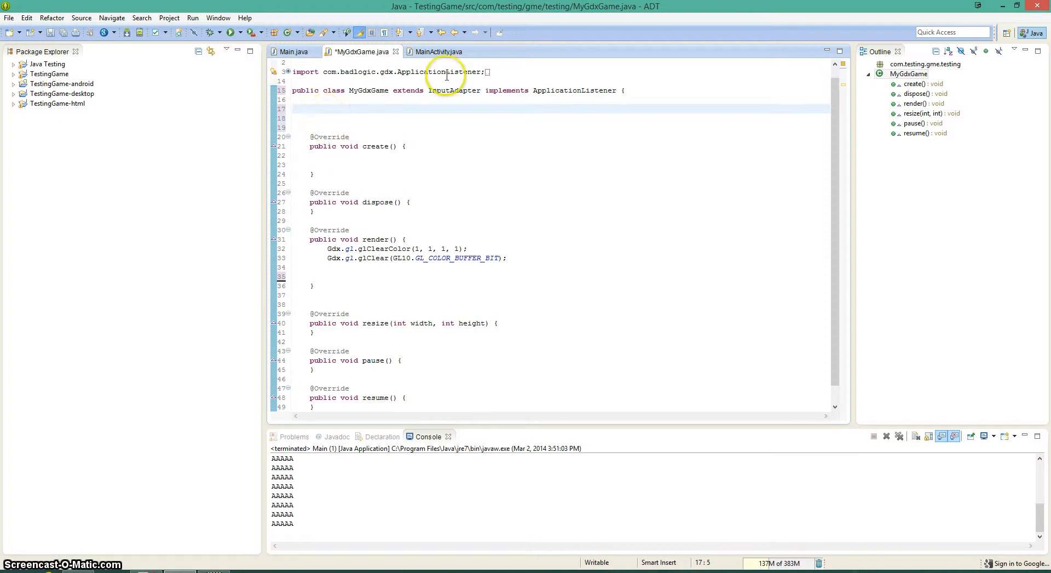
- Generate keyDown, scrolled and touchDown override stubs via Source > Override/Implement Methods
right_click(306, 108)
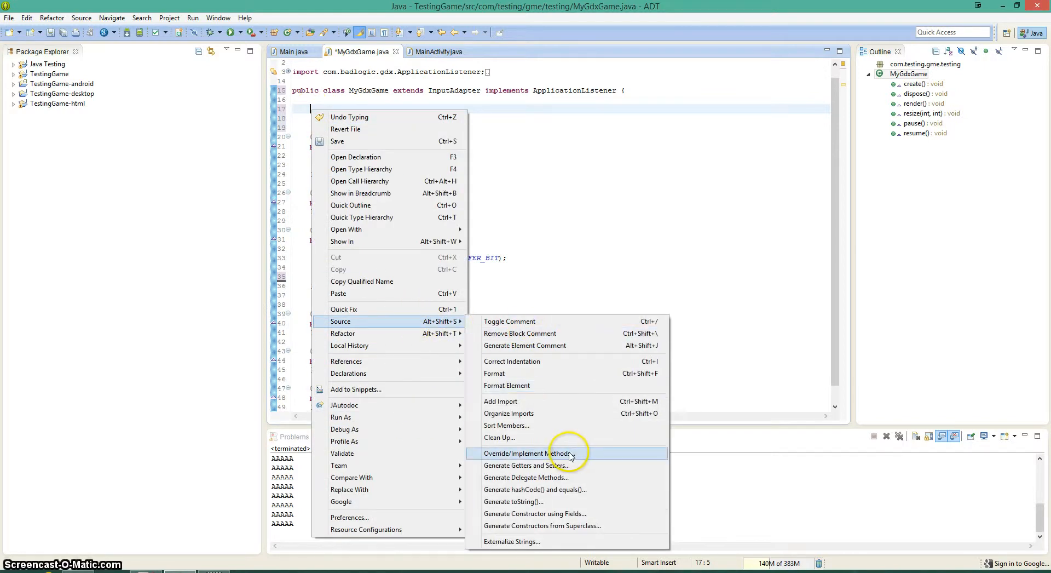
click(528, 453)
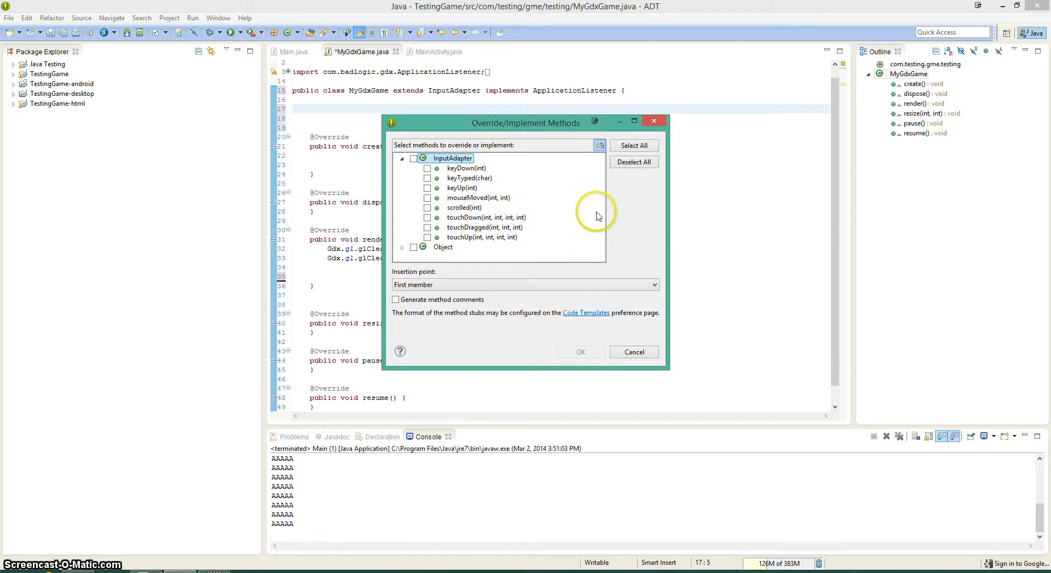
mouse_move(581, 192)
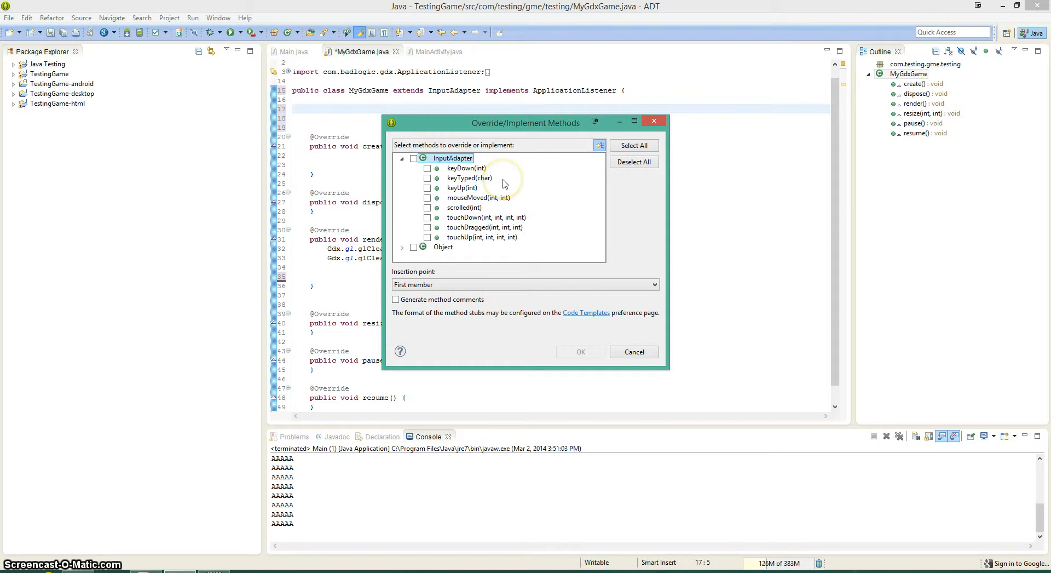
click(466, 168)
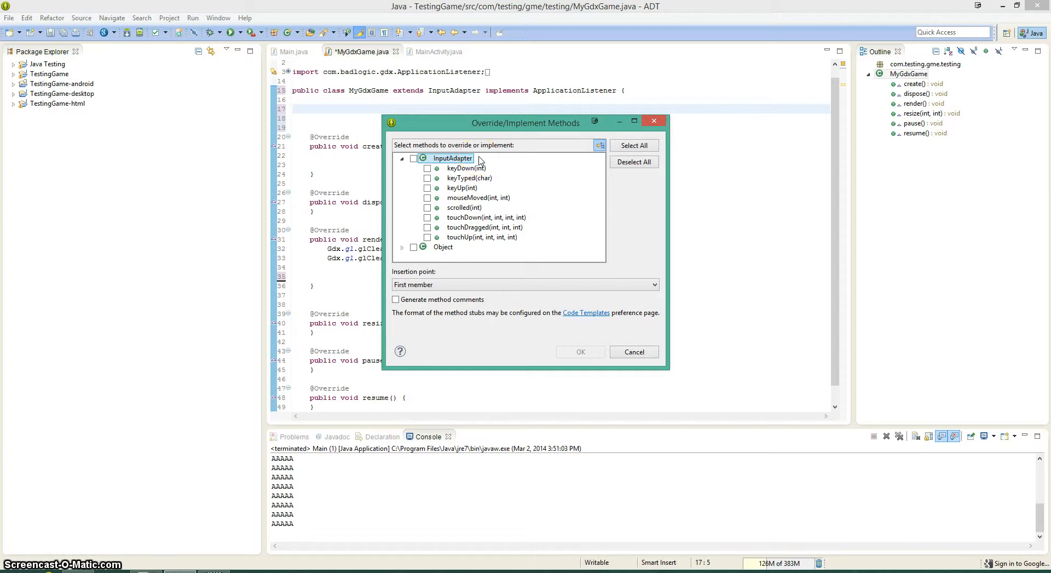
click(485, 218)
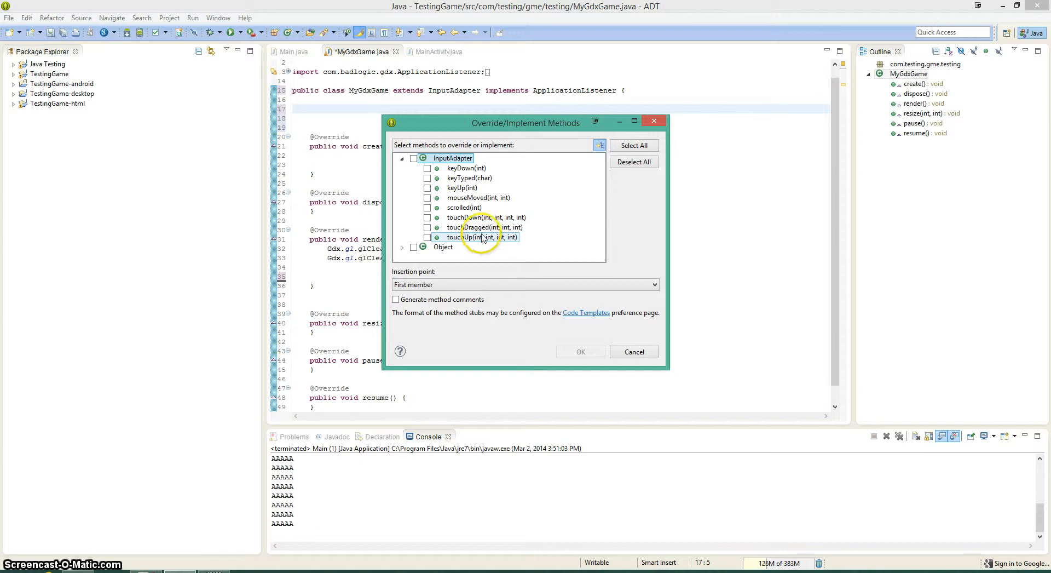
click(486, 217)
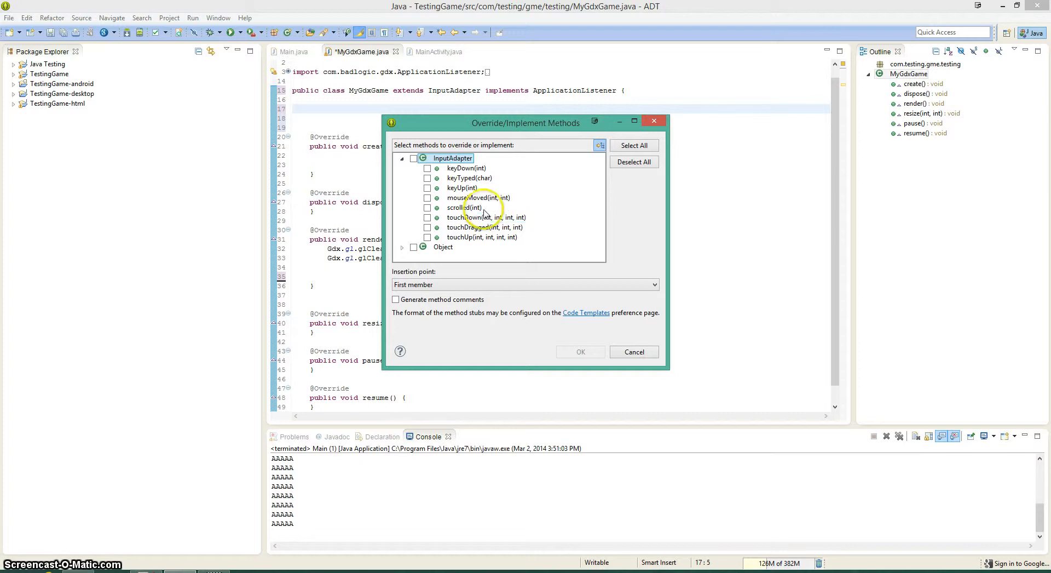
click(428, 168)
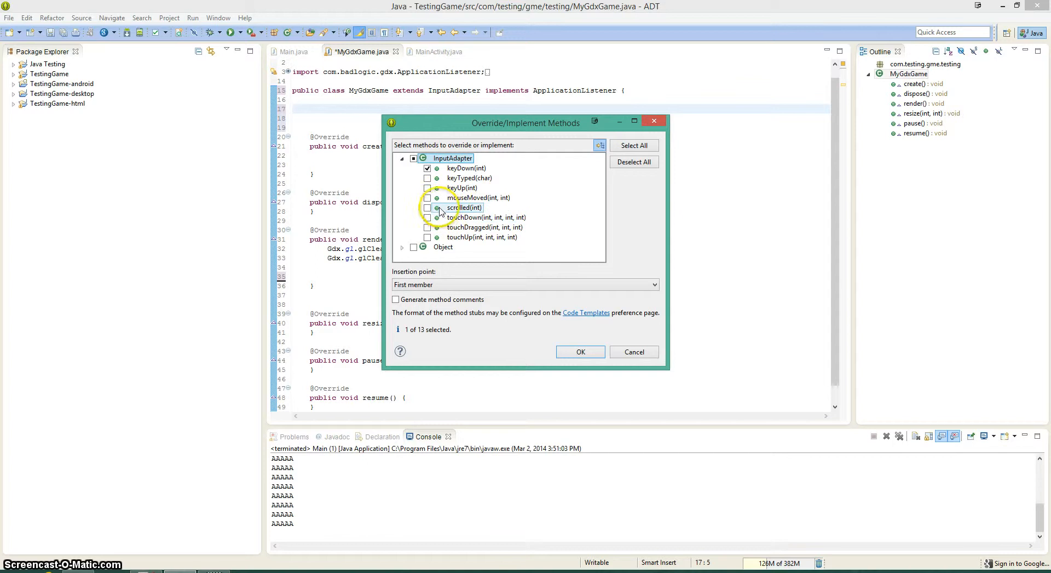
click(427, 197)
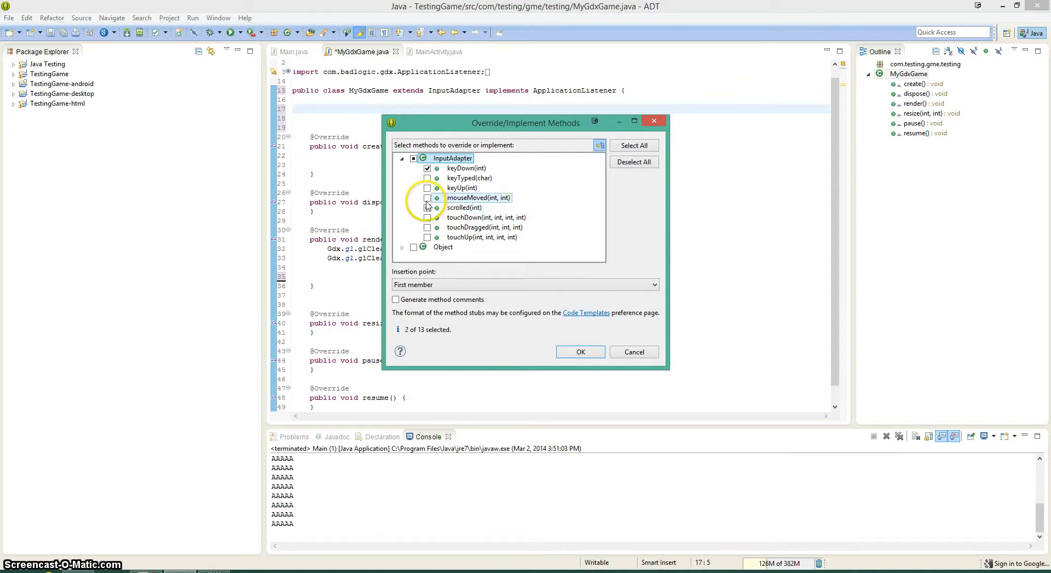
click(427, 207)
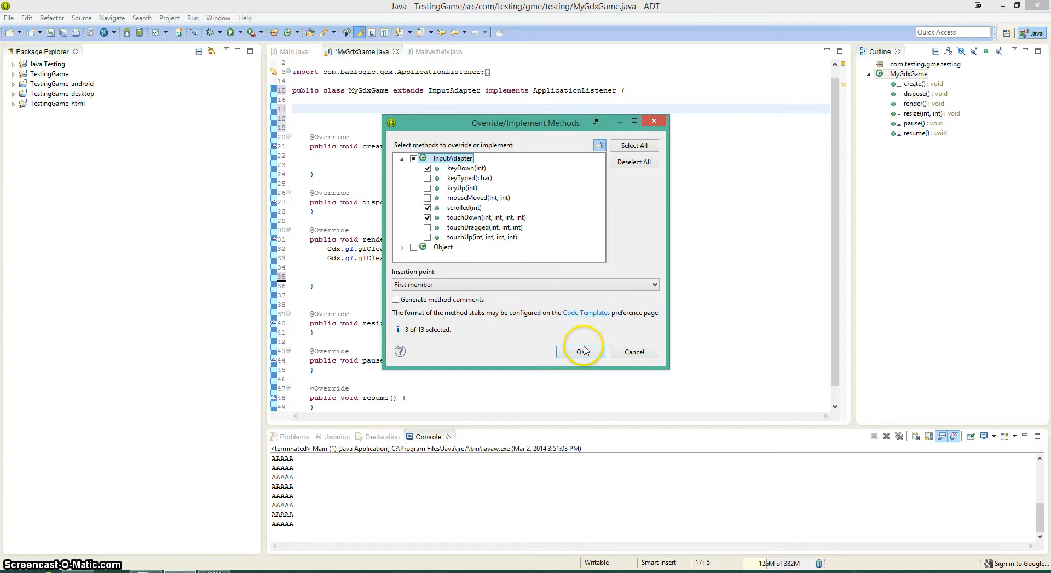
click(580, 351)
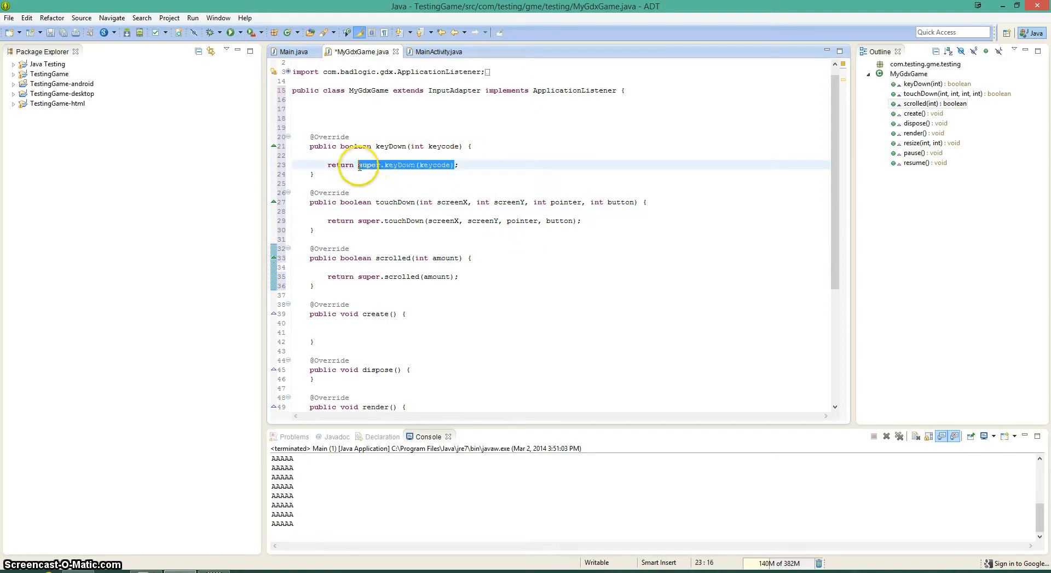
- Replace the super calls in keyDown, touchDown and scrolled with 'true'
text(true;)
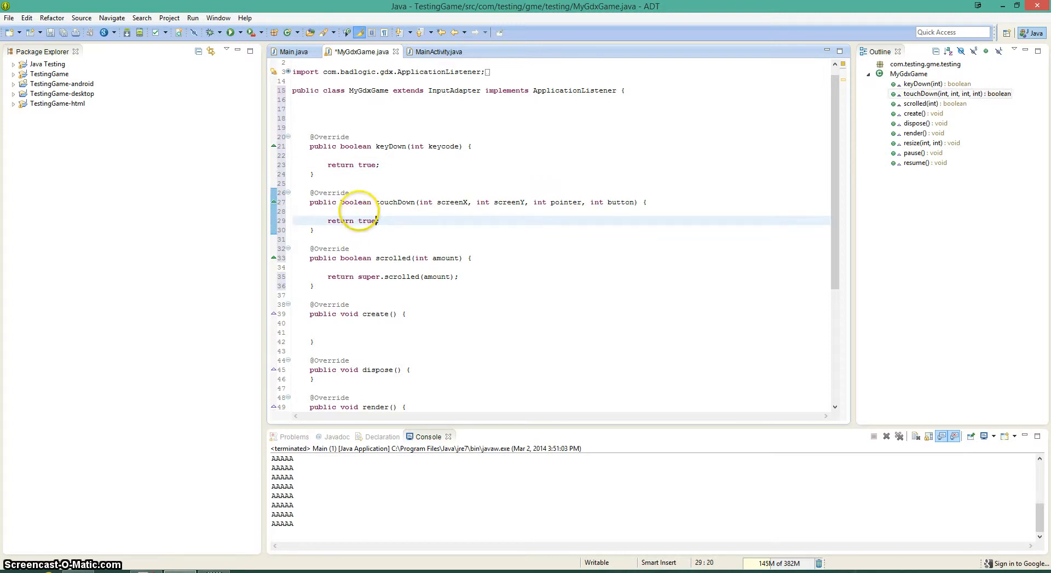
double_click(435, 277)
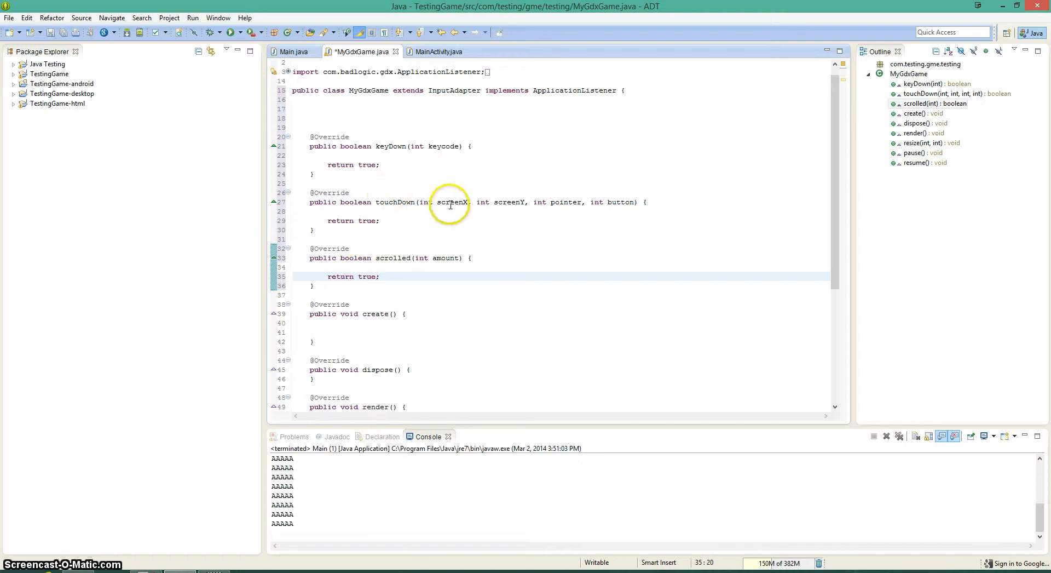
mouse_move(432, 158)
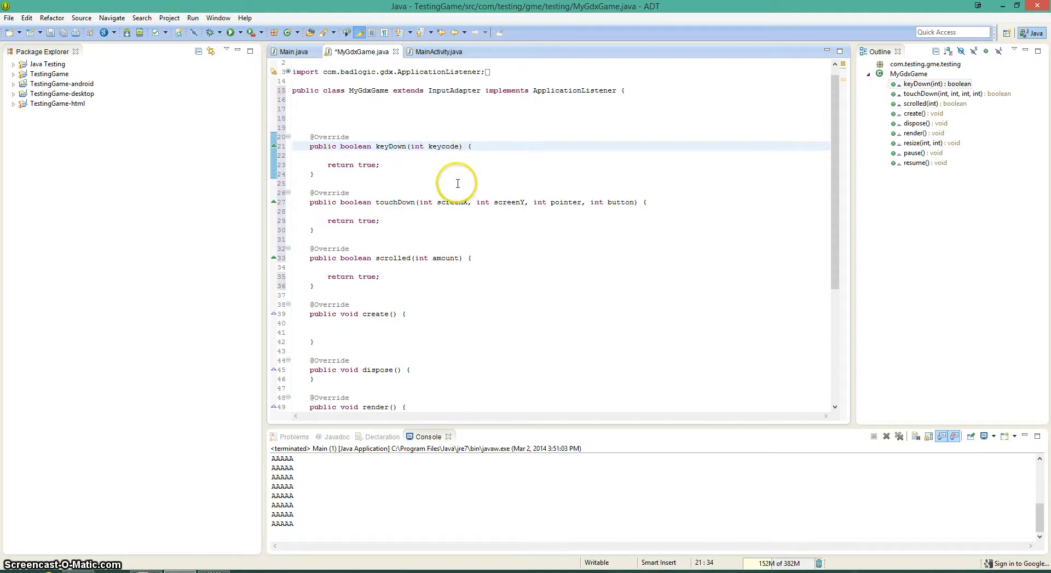
mouse_move(437, 129)
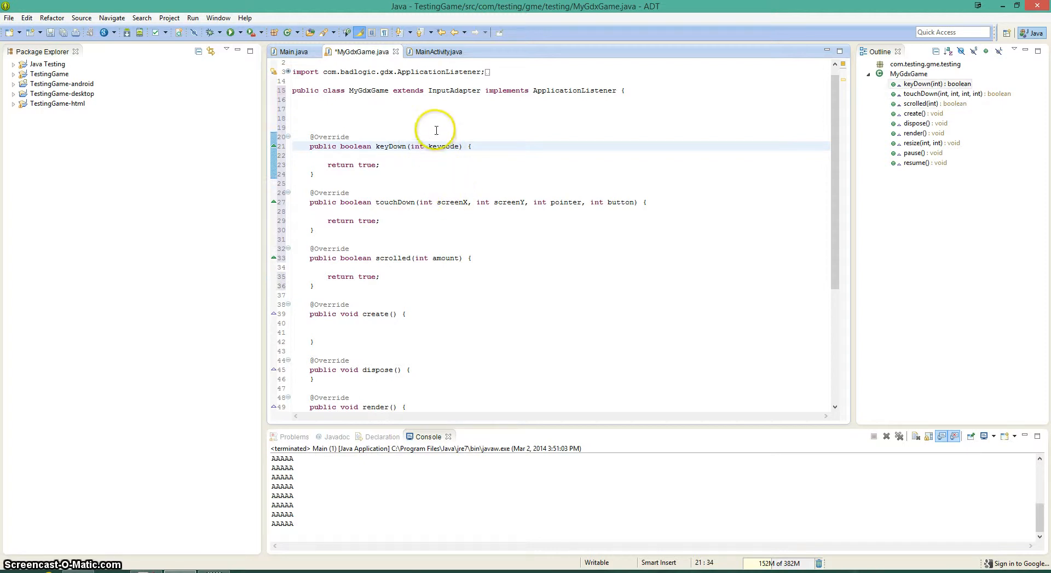
mouse_move(463, 173)
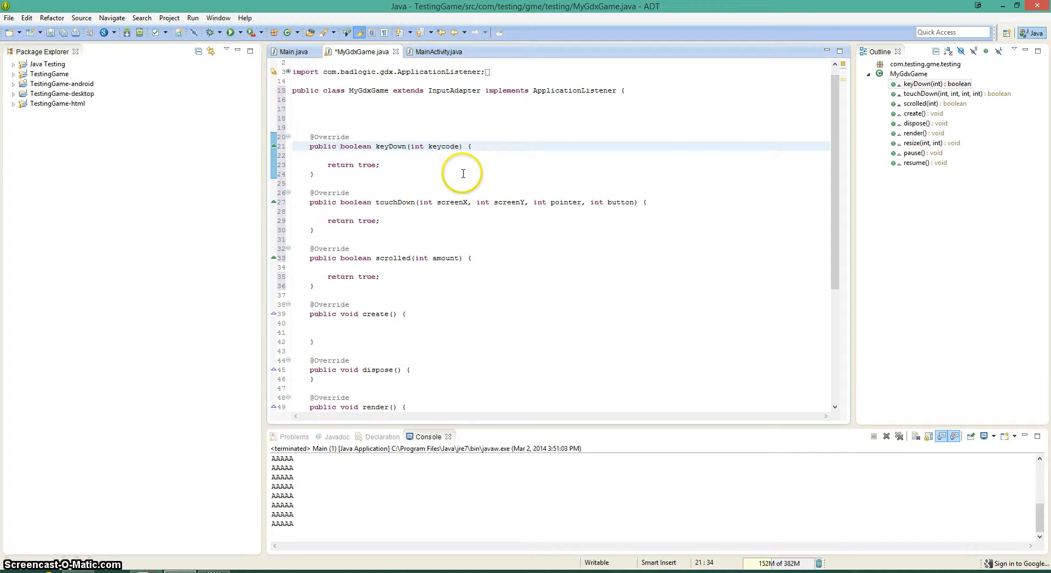
mouse_move(492, 154)
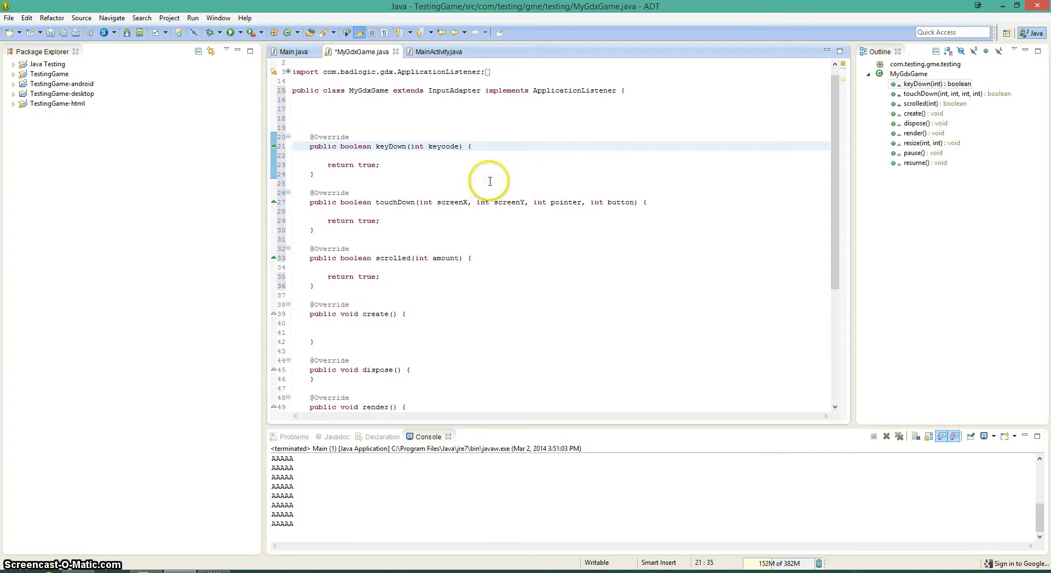
- Select code in keyDown and add empty lines before its return true statement
double_click(445, 202)
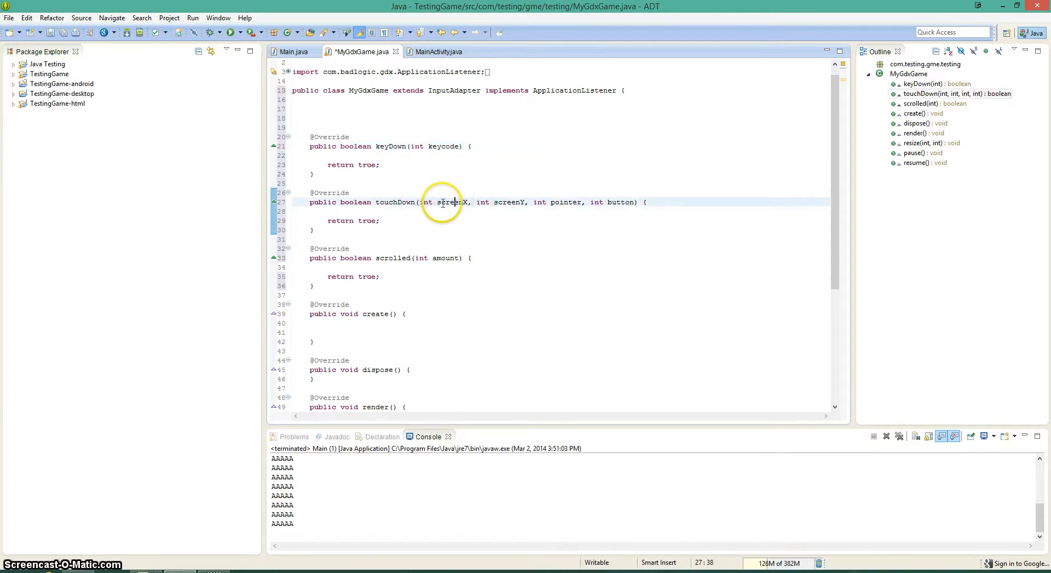
double_click(453, 202)
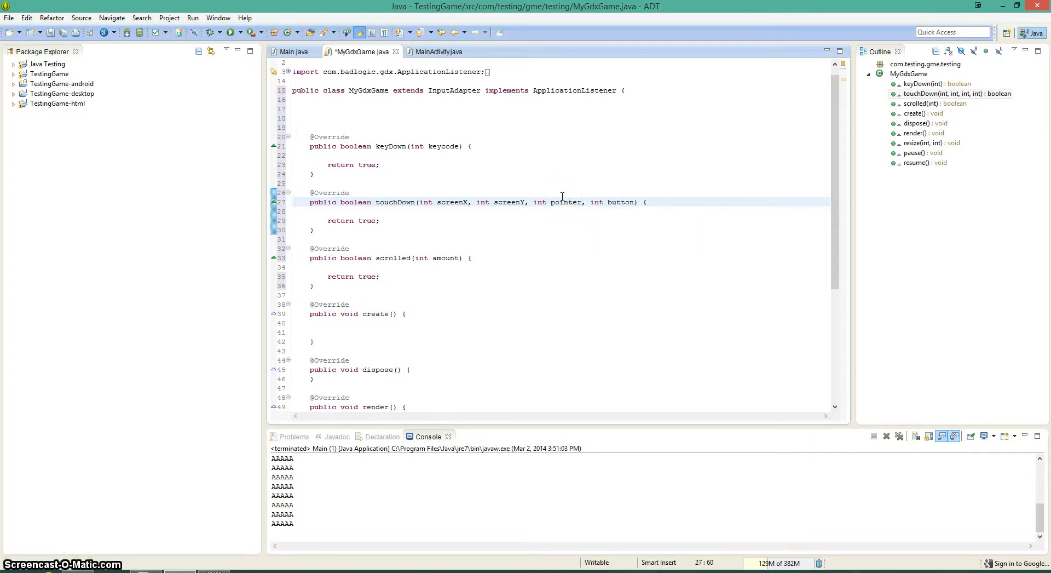
mouse_move(561, 202)
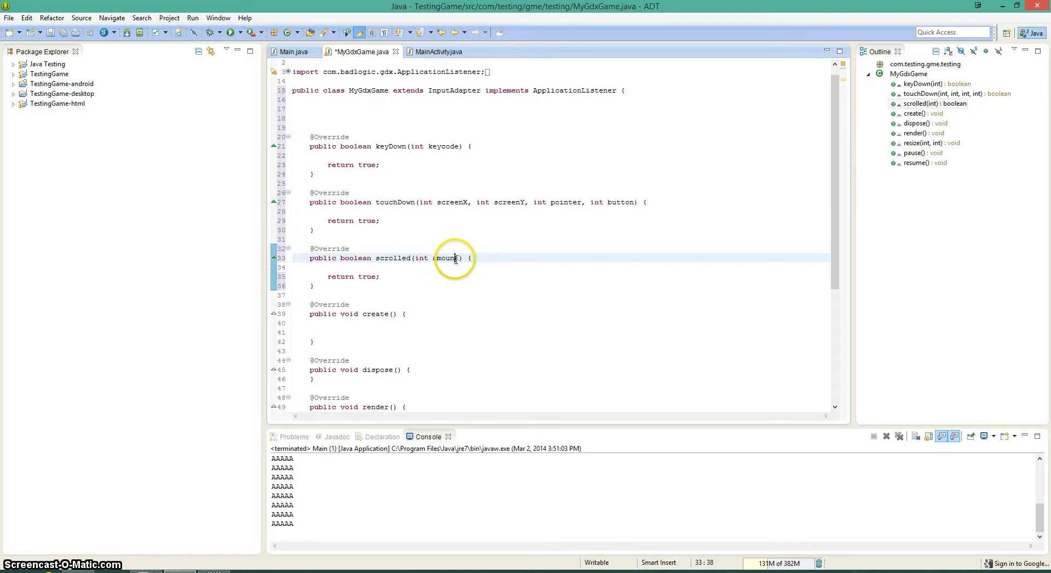
mouse_move(467, 237)
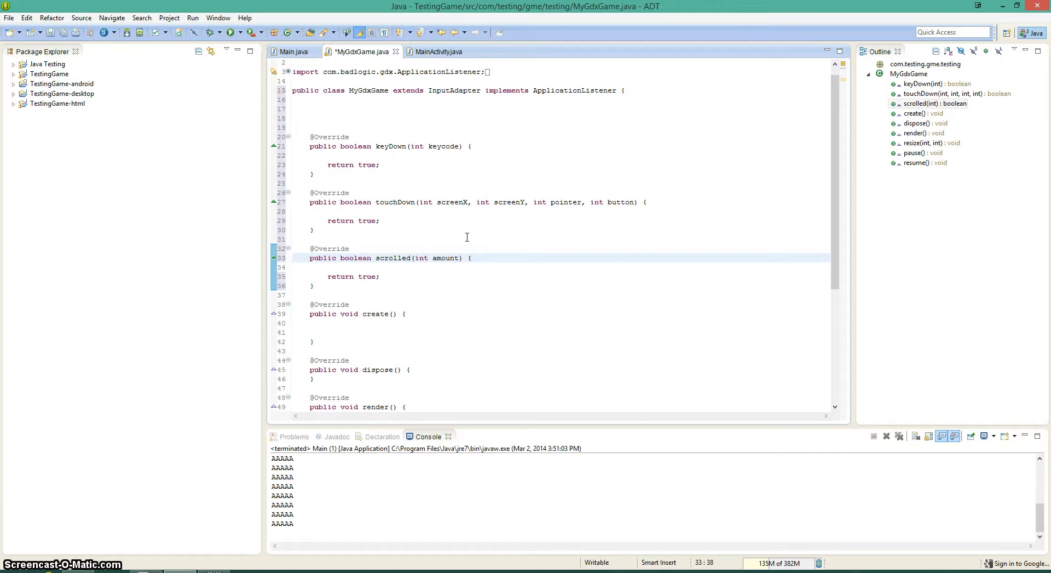
mouse_move(575, 182)
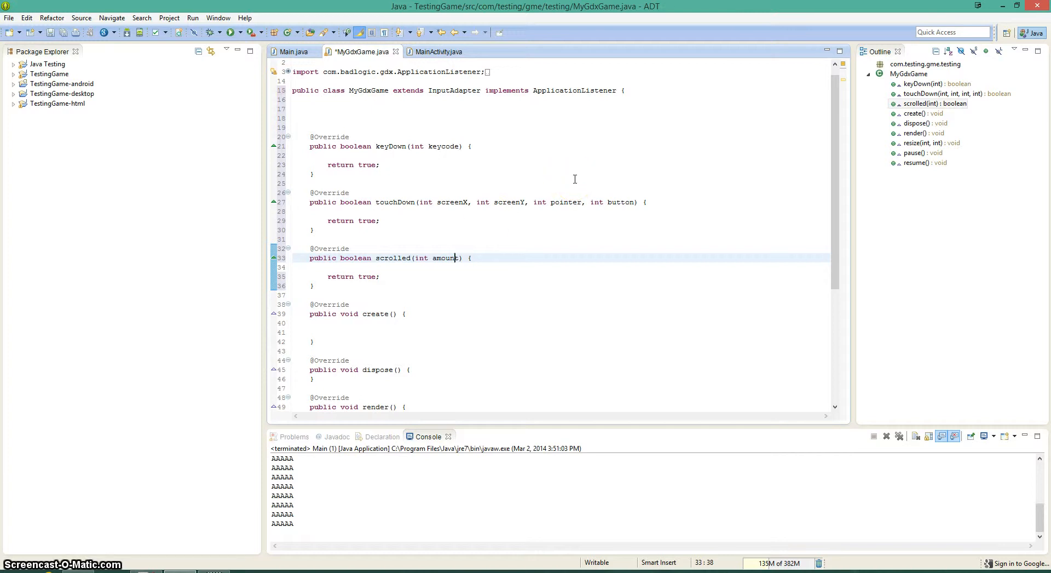
click(471, 146)
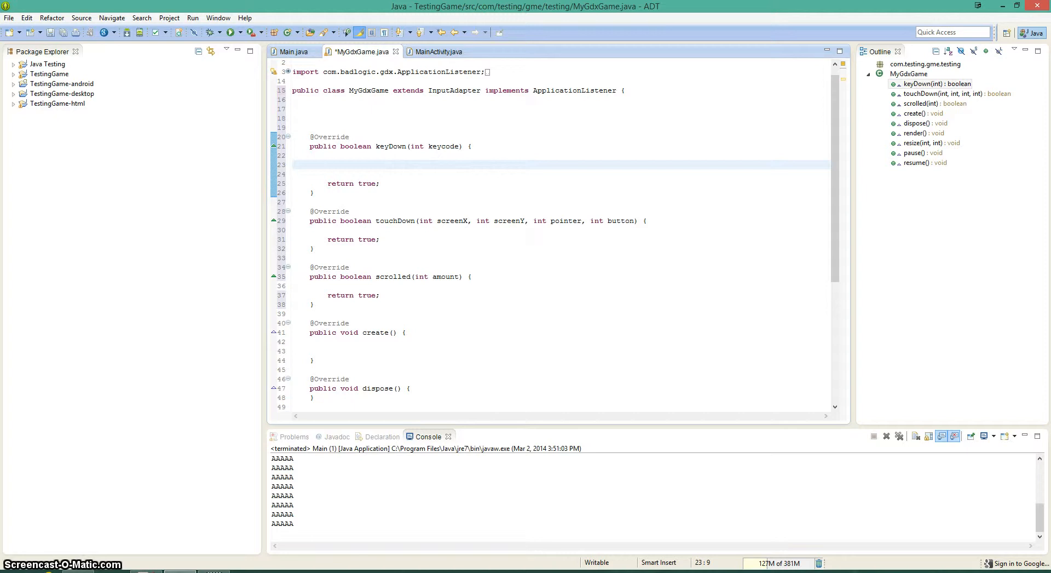
- Start a switch(keycode) in keyDown with case Keys.SPACE printing "SPACE"
text(switch(keycode){)
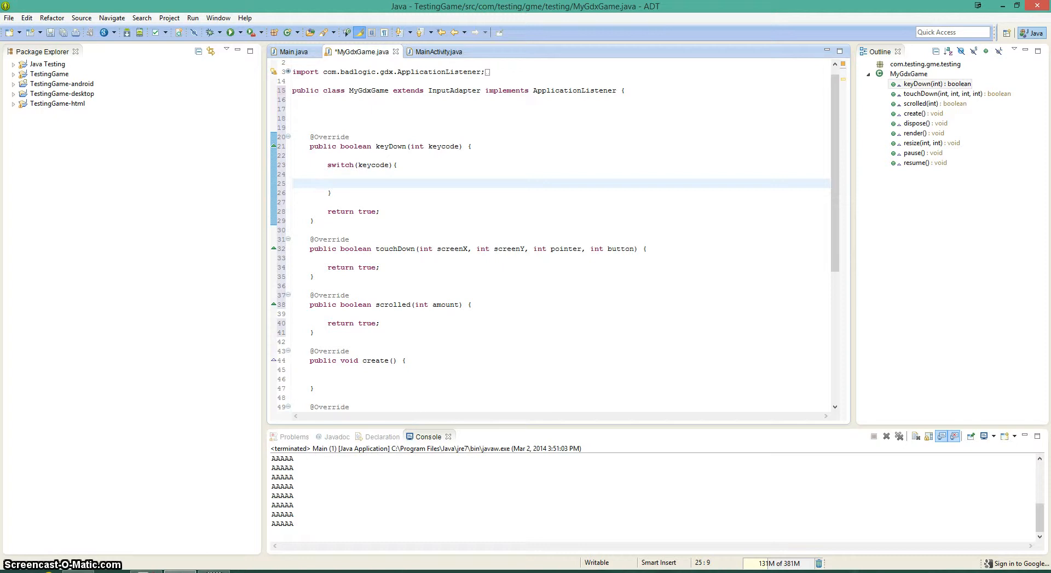
text(case)
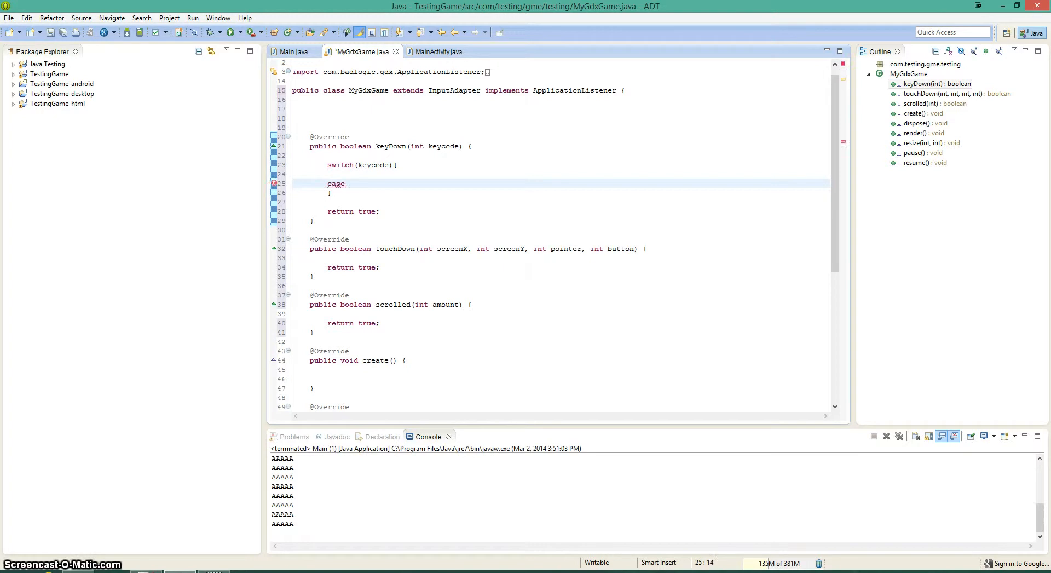
text(Keys.SPACE)
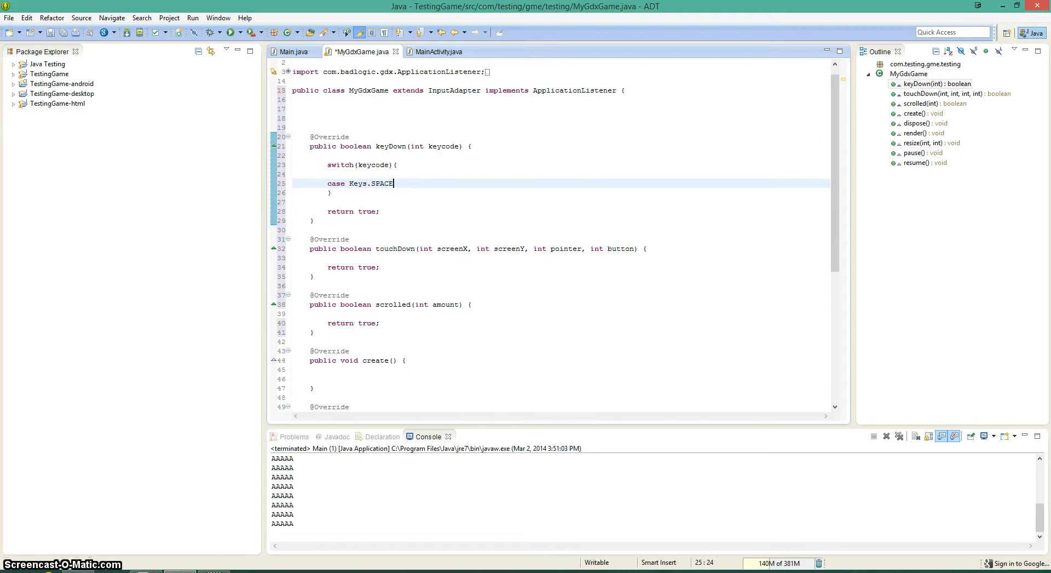
text(:)
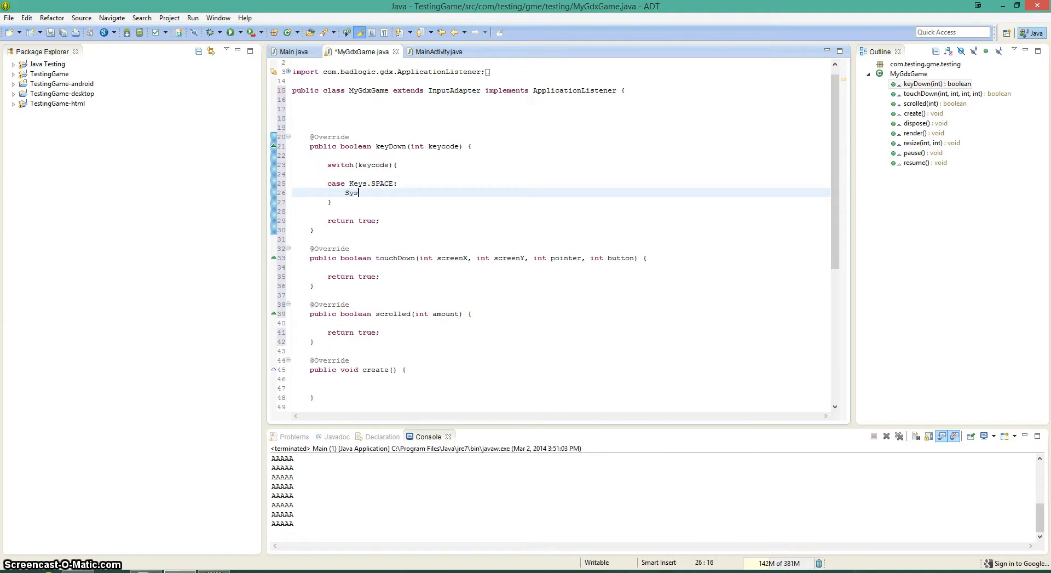
text(tem.out.rint)
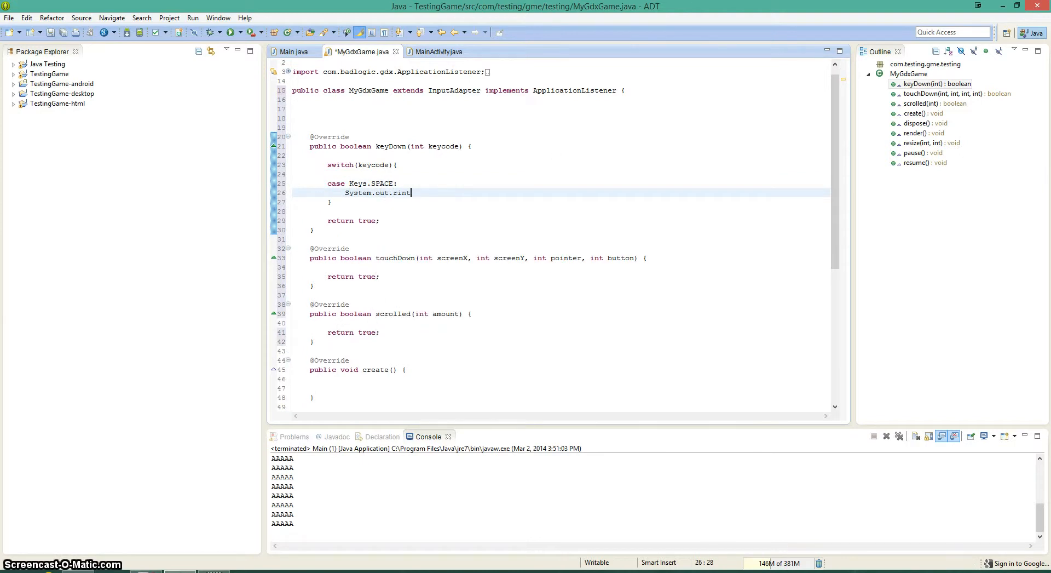
text(p)
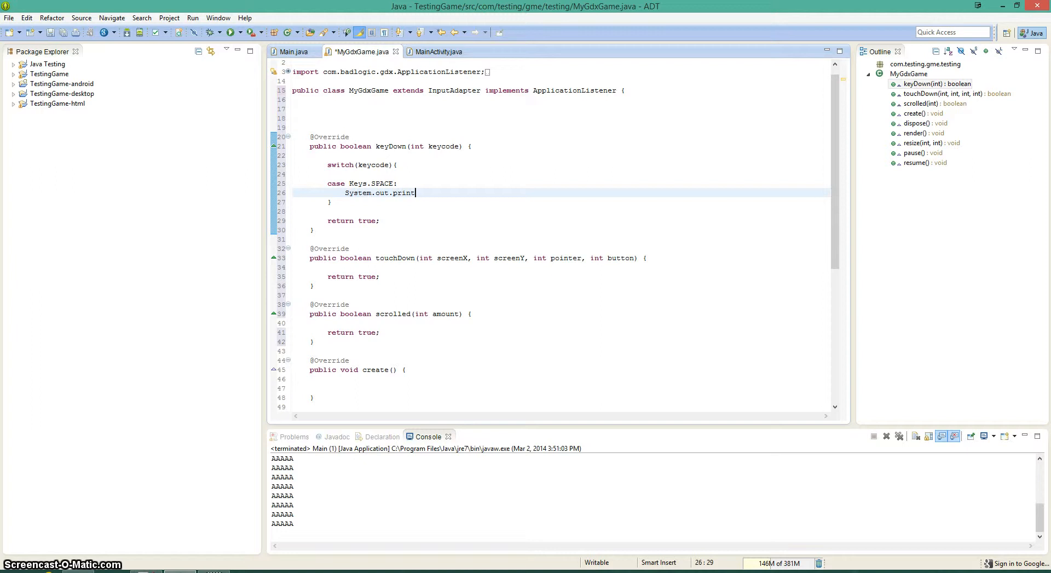
text(ln(""))
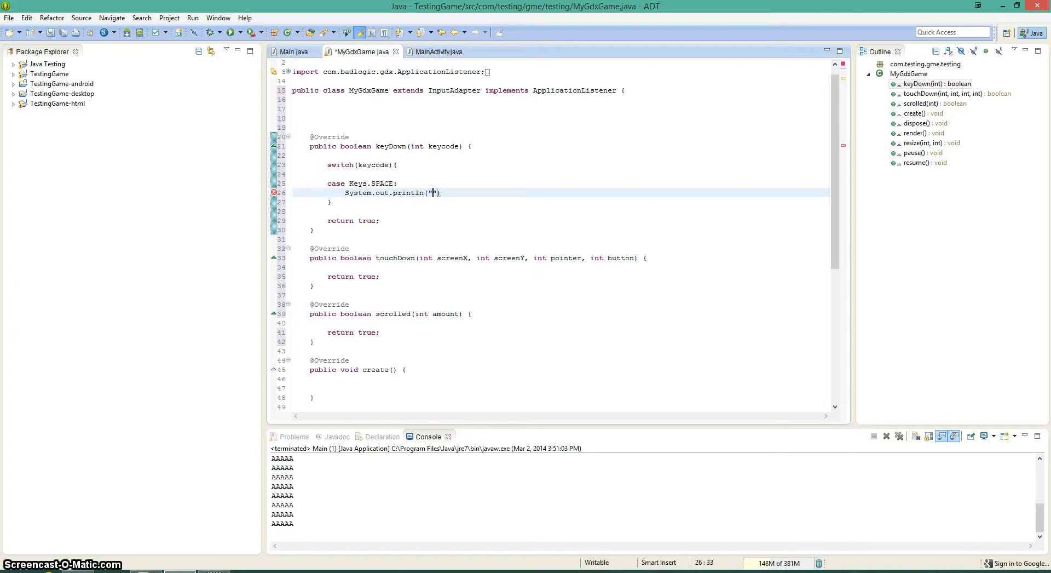
text(SPACE)
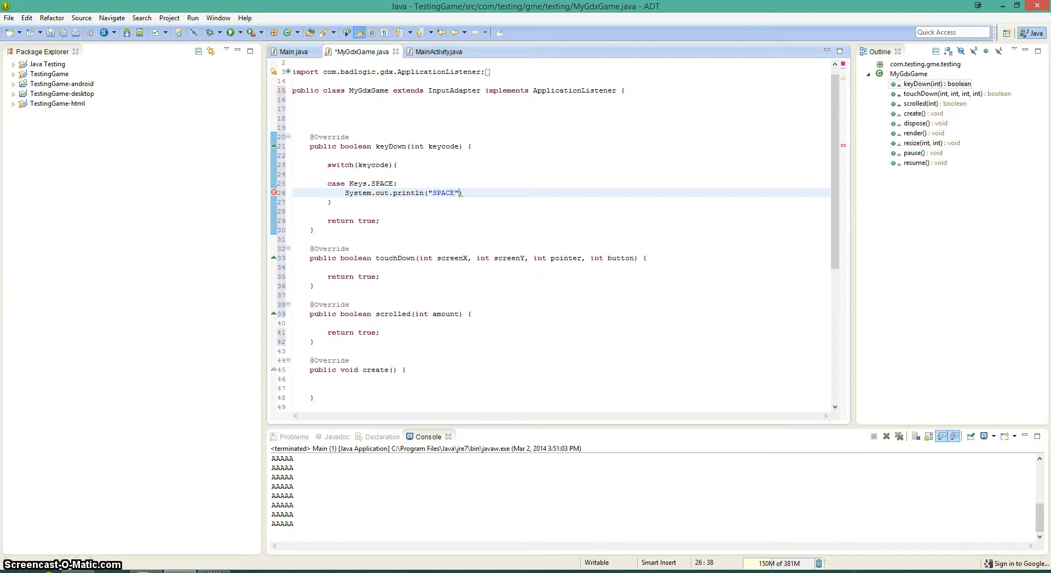
text(;)
text(break;)
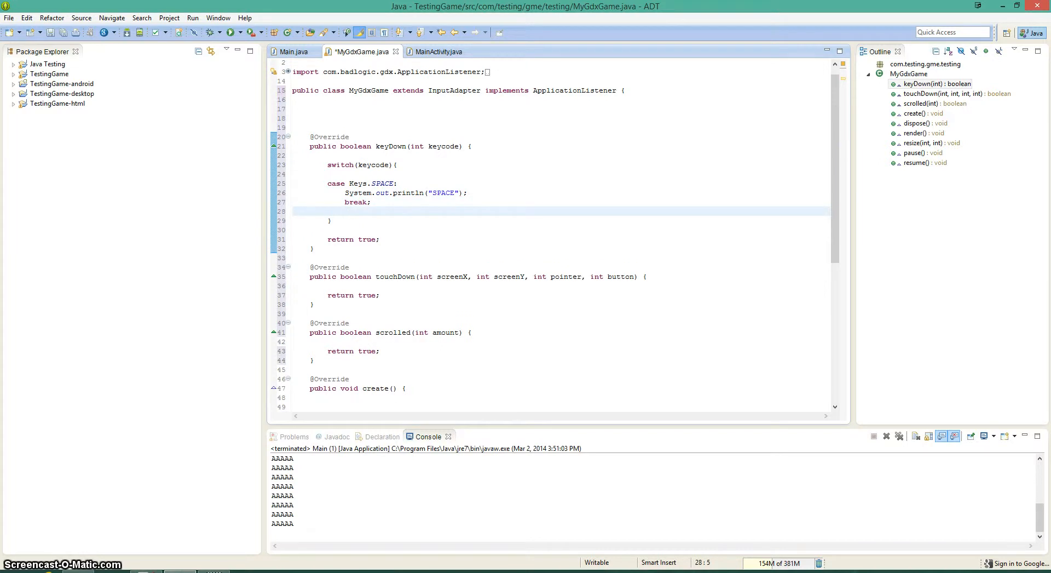
- Add case Keys.BACKSPACE printing "BACKSPACE" to the keyDown switch
text(case Key)
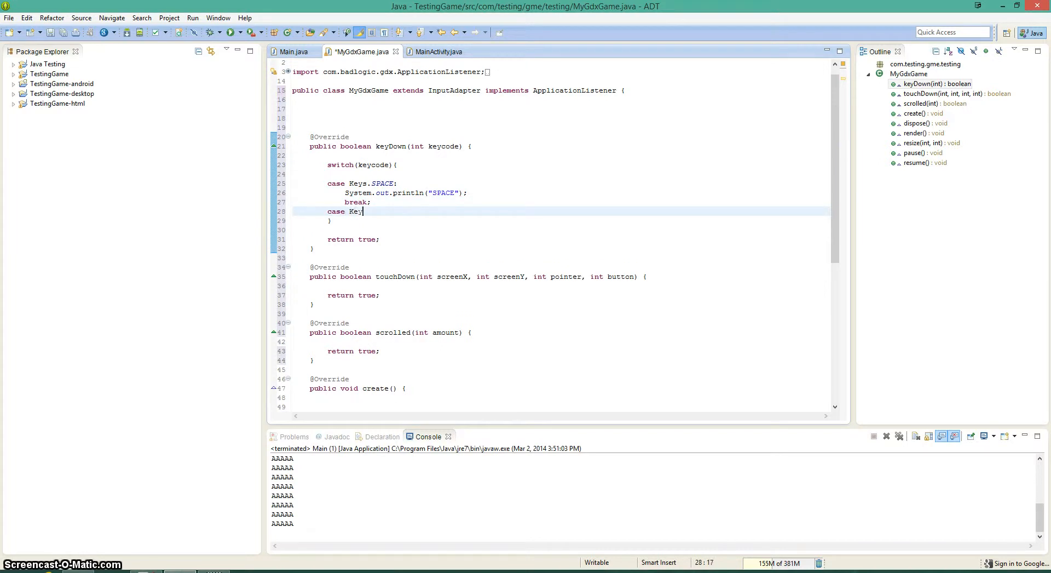
text(s.)
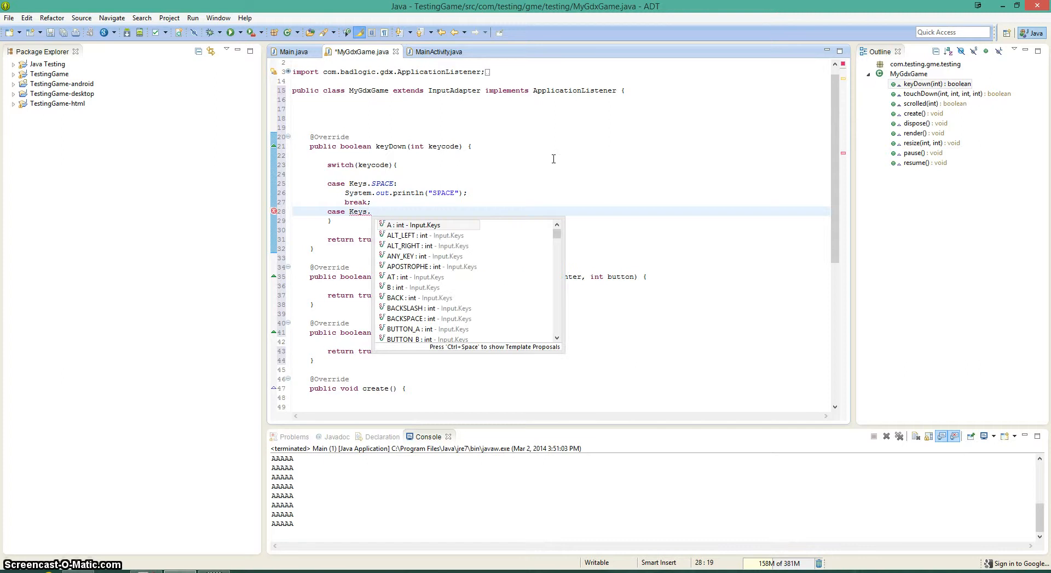
text(BACKSPACE:)
text(System.)
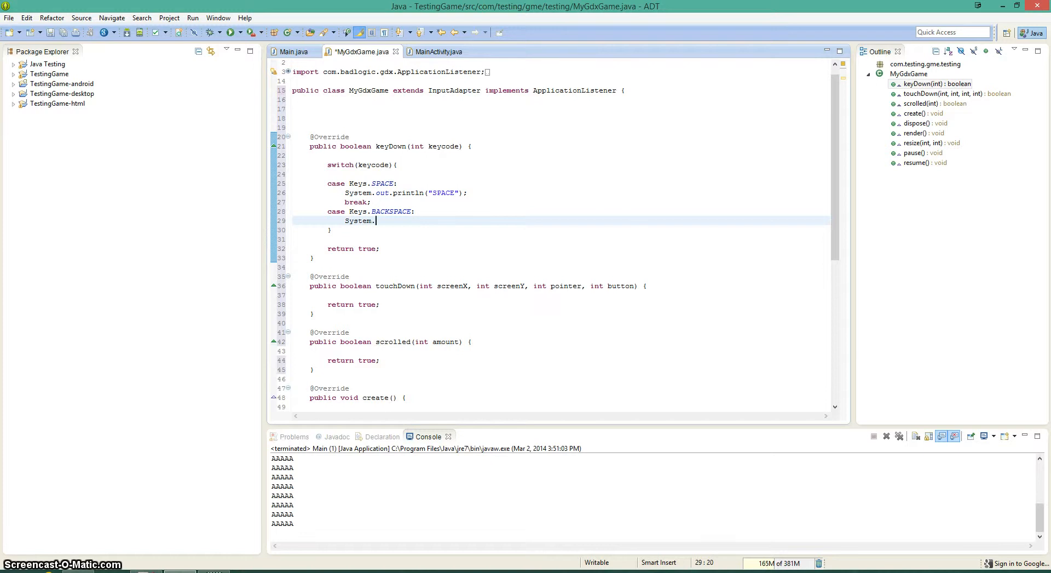
text(out.println(")
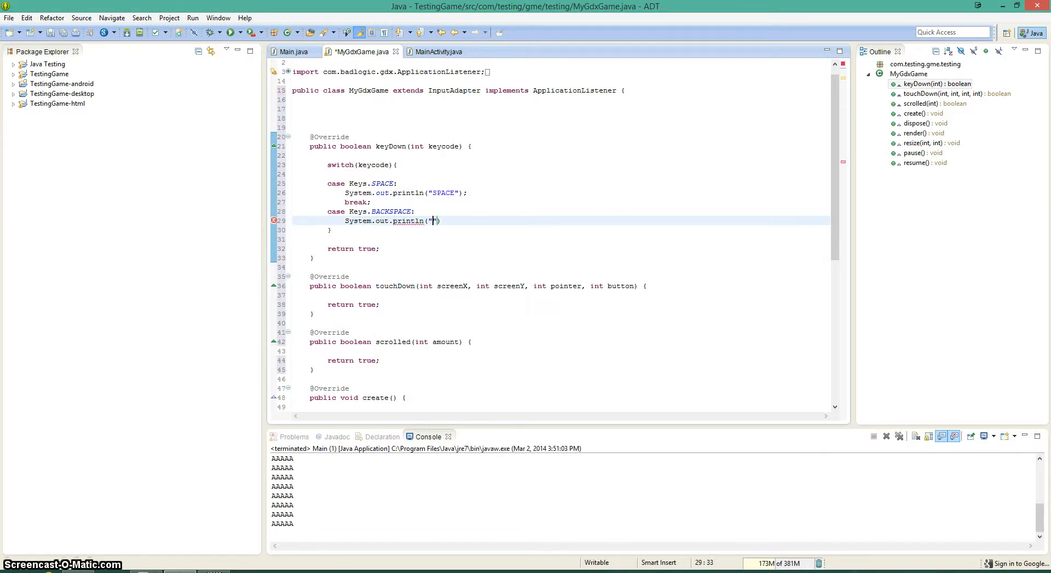
text(BACKSPACE)
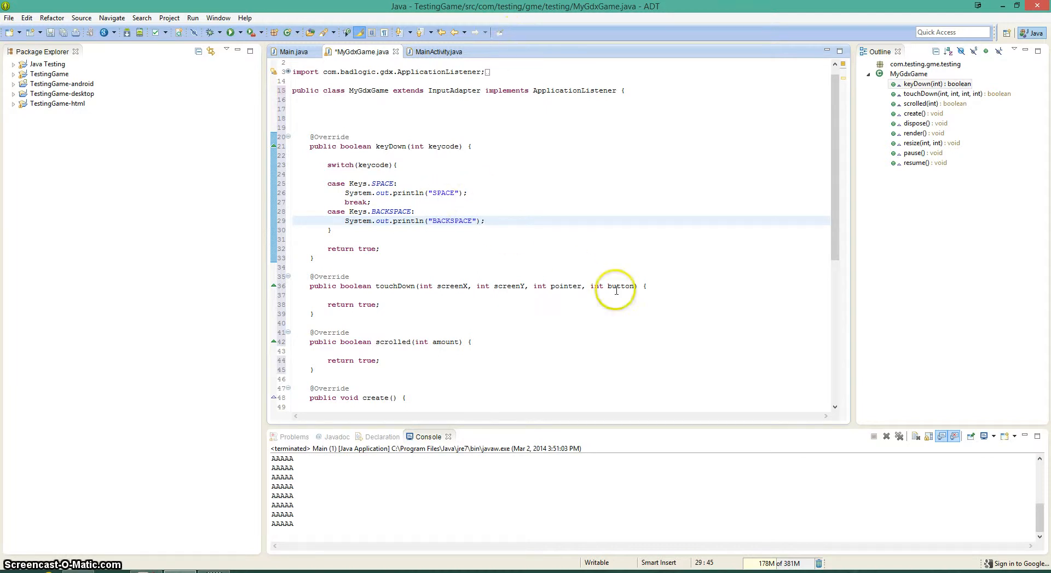
click(650, 286)
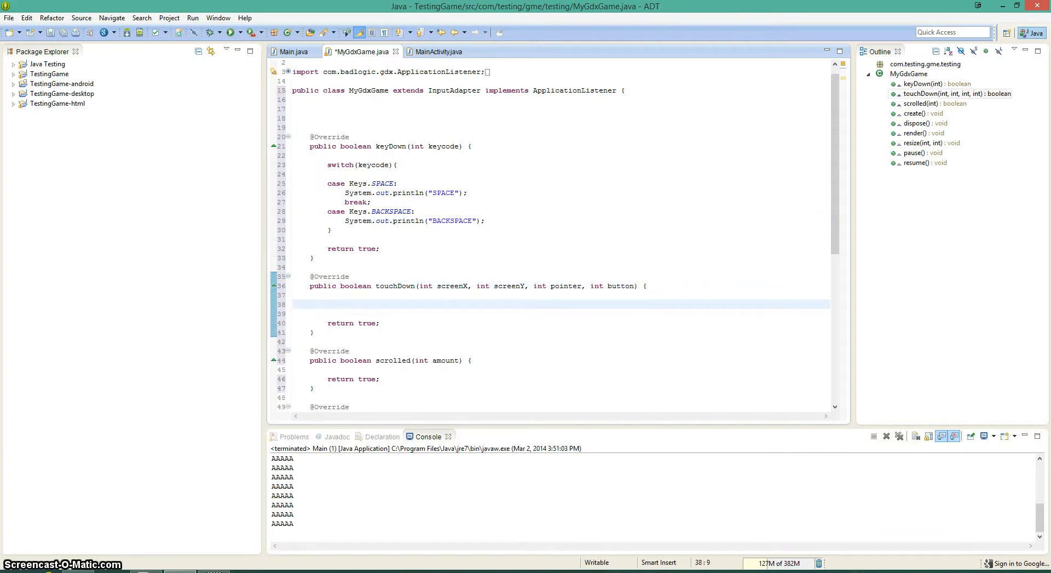
- Add System.out.println("CLICK: " + screenX + ", " + screenY); inside touchDown
text(System.out.println)
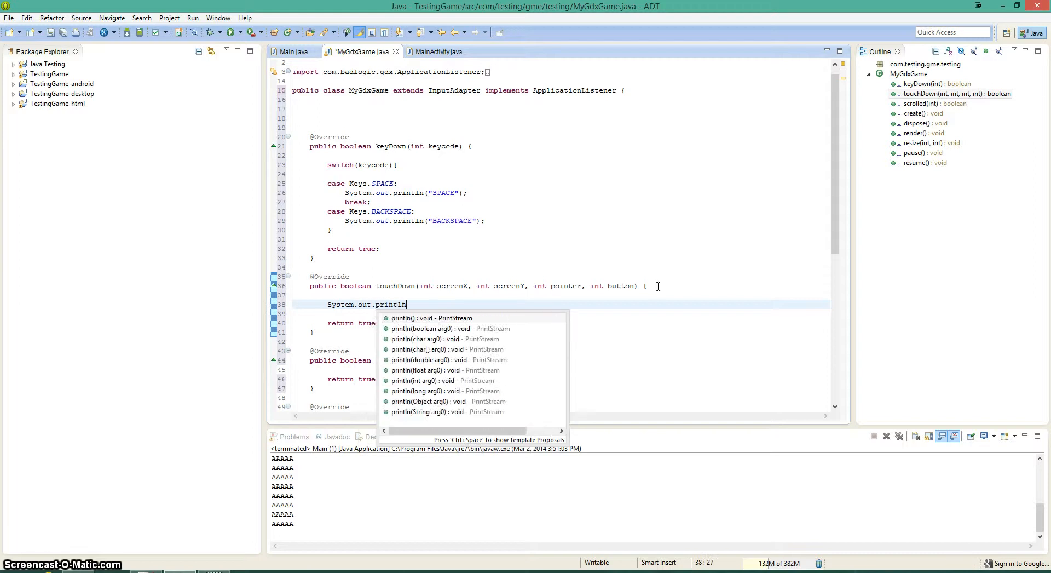
text(())
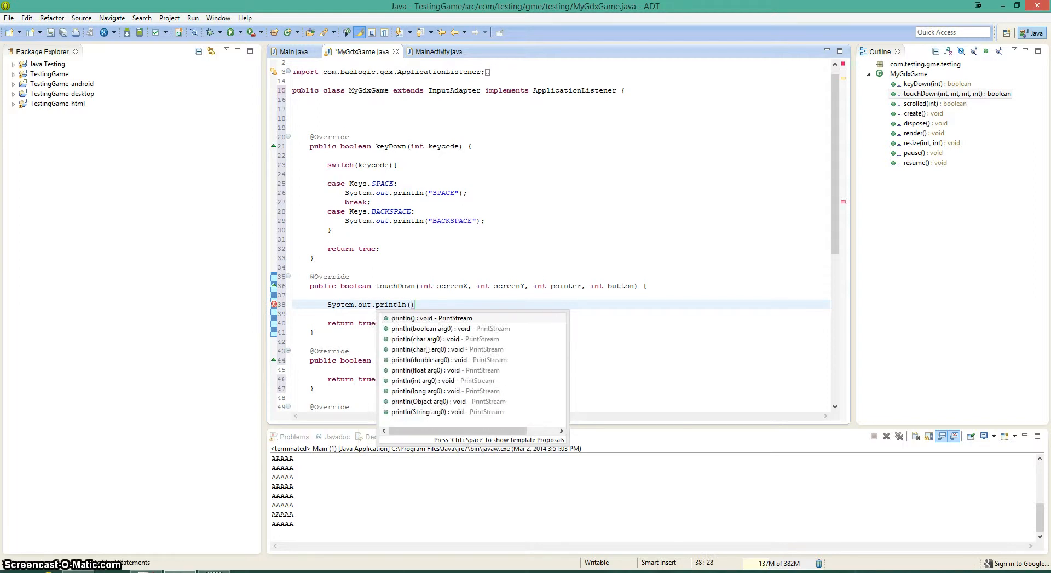
text("")
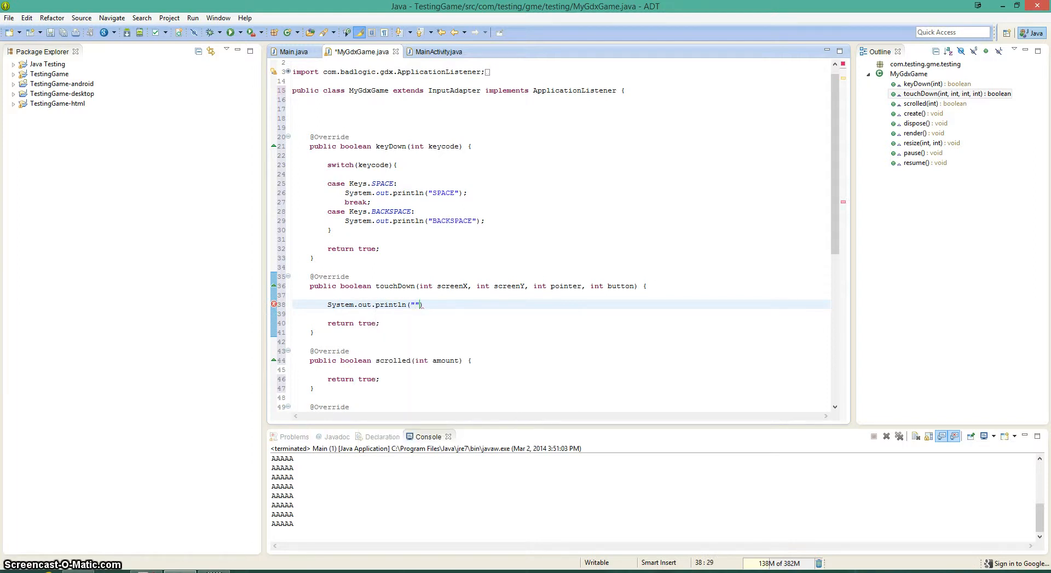
text(CLICK: " + screenX +",)
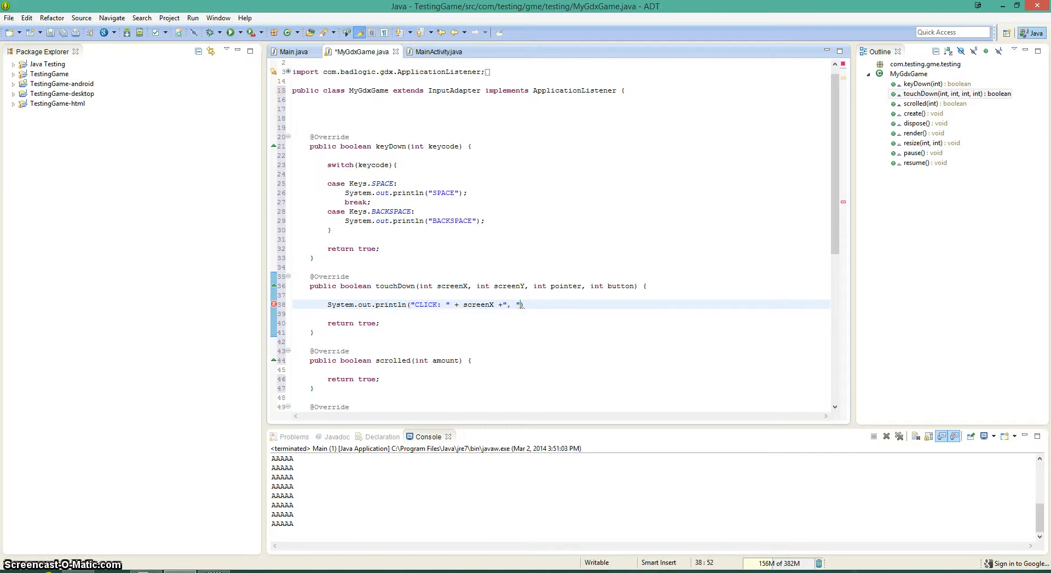
text(+ screen)
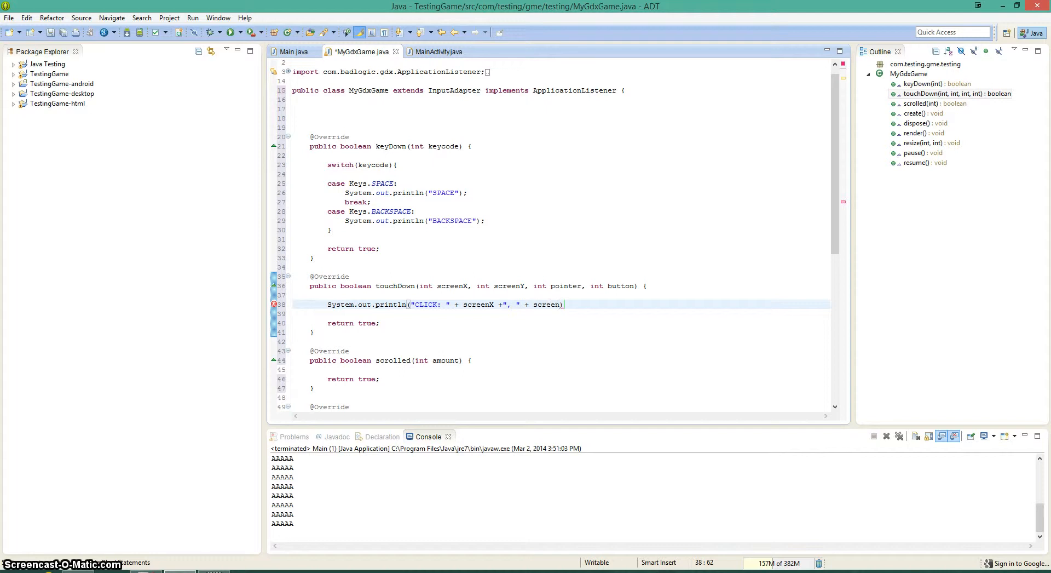
text(Y);)
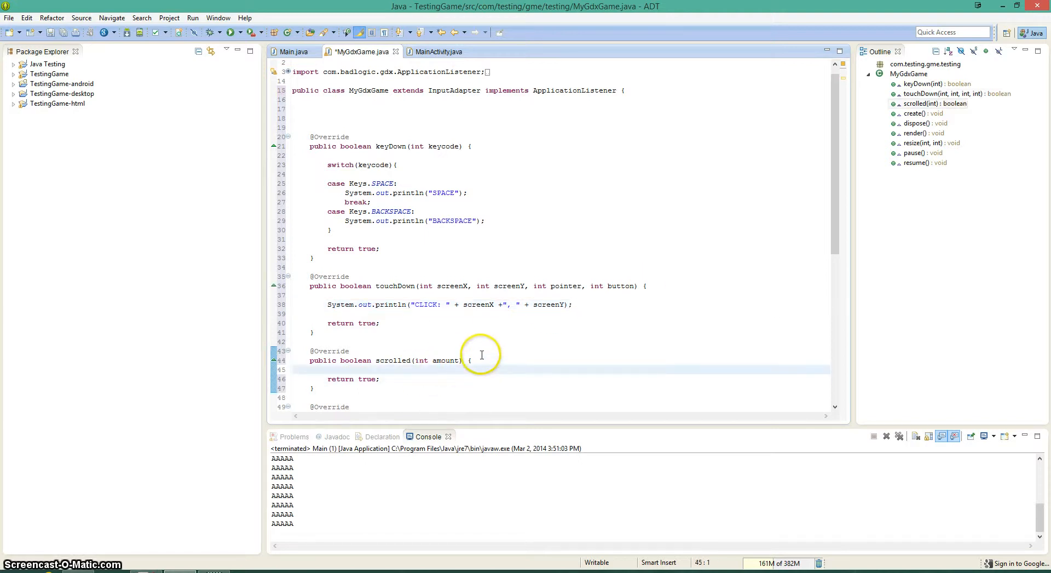
- Write System.out.println("SCROLLED: " + amount); in the scrolled handler
text(System.out.)
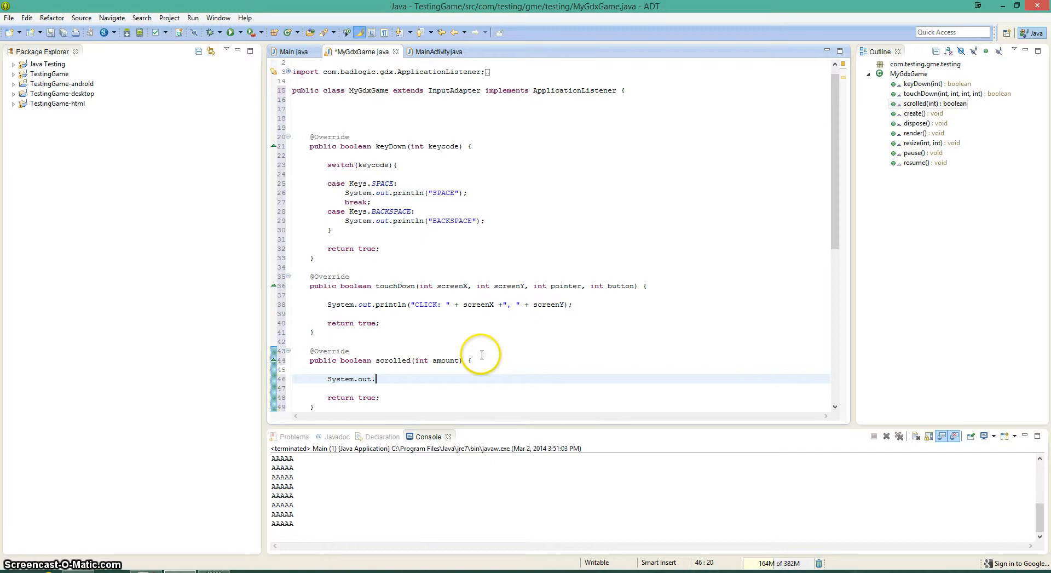
text(println)
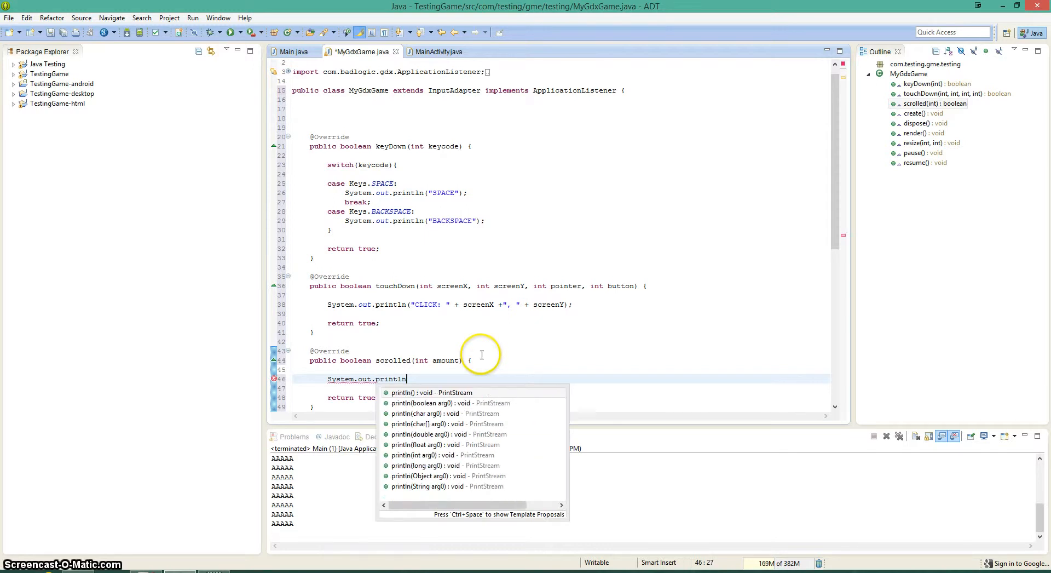
text(())
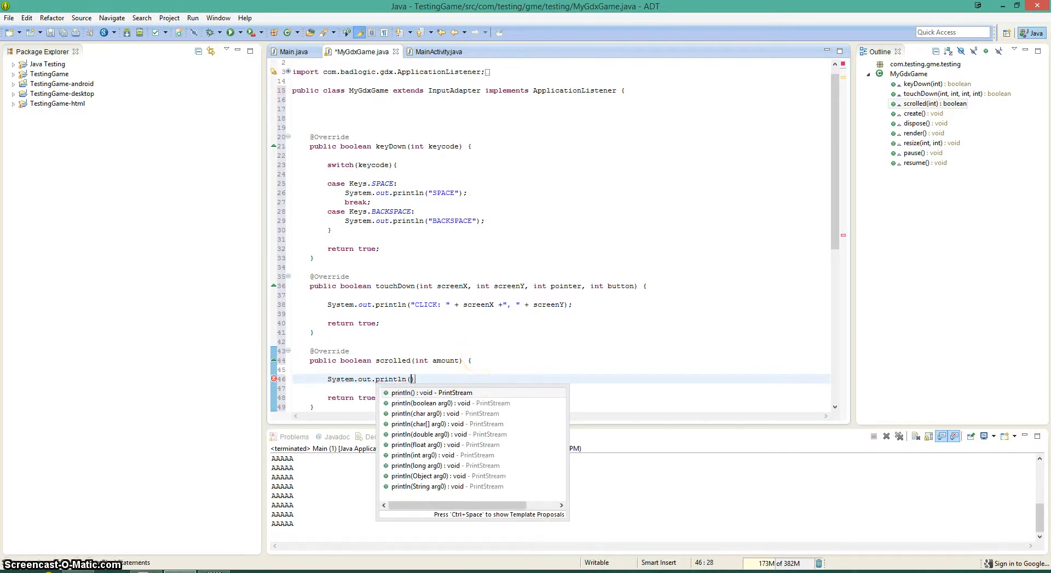
text(SCRO)
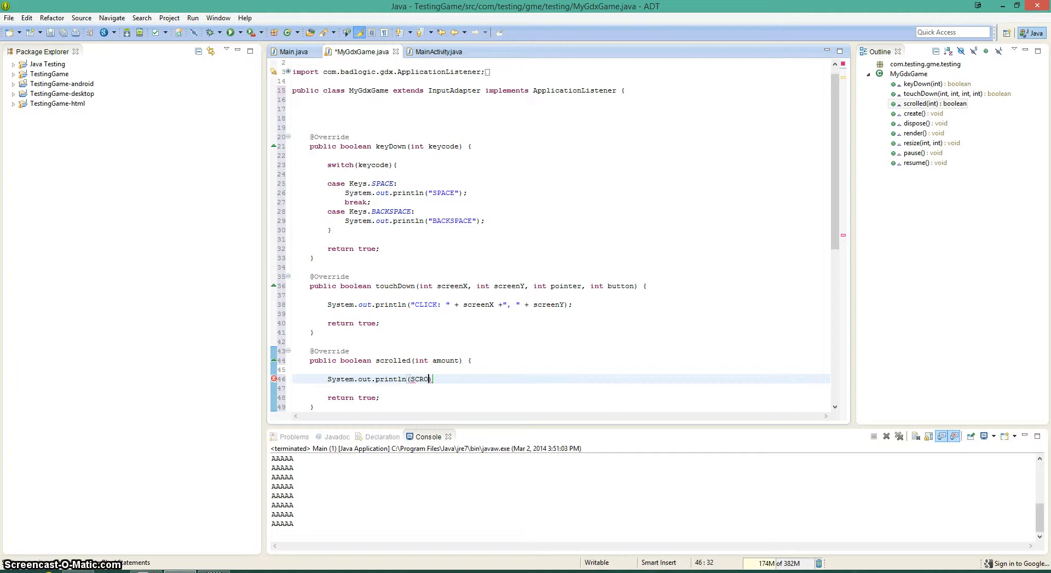
text(LLED:)
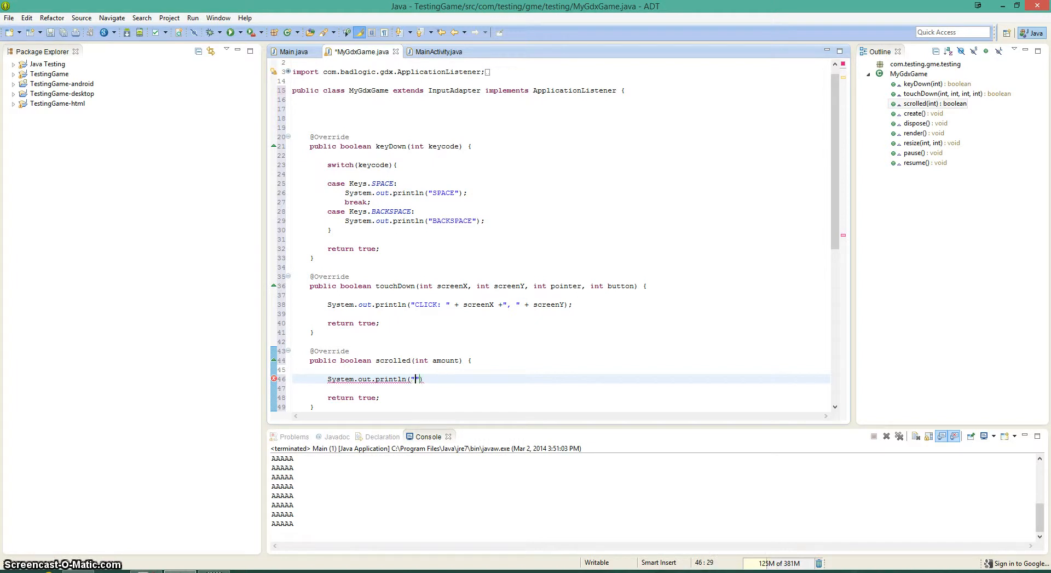
text(SCROLLED)
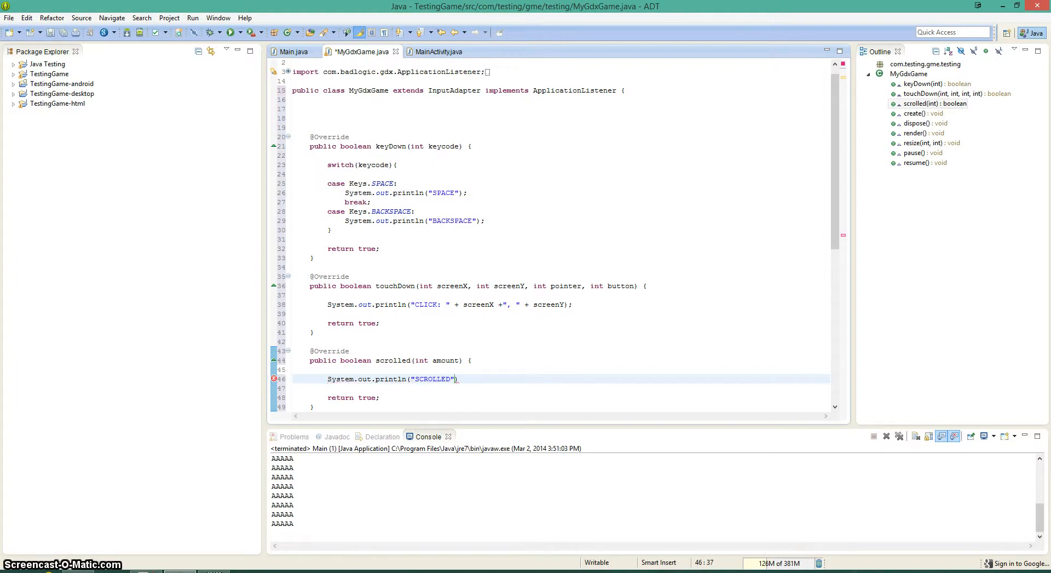
text(:)
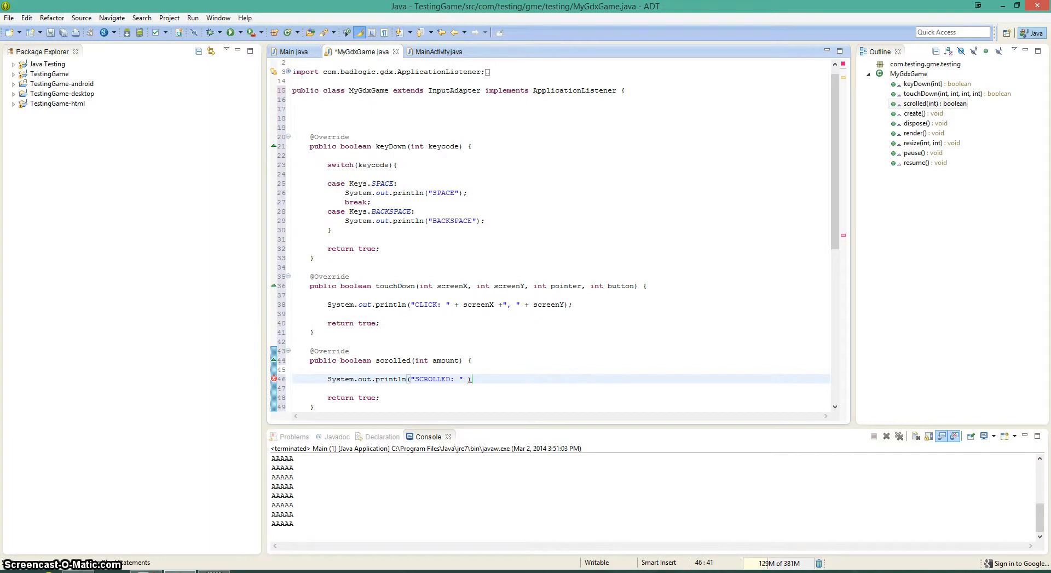
text(+ amount))
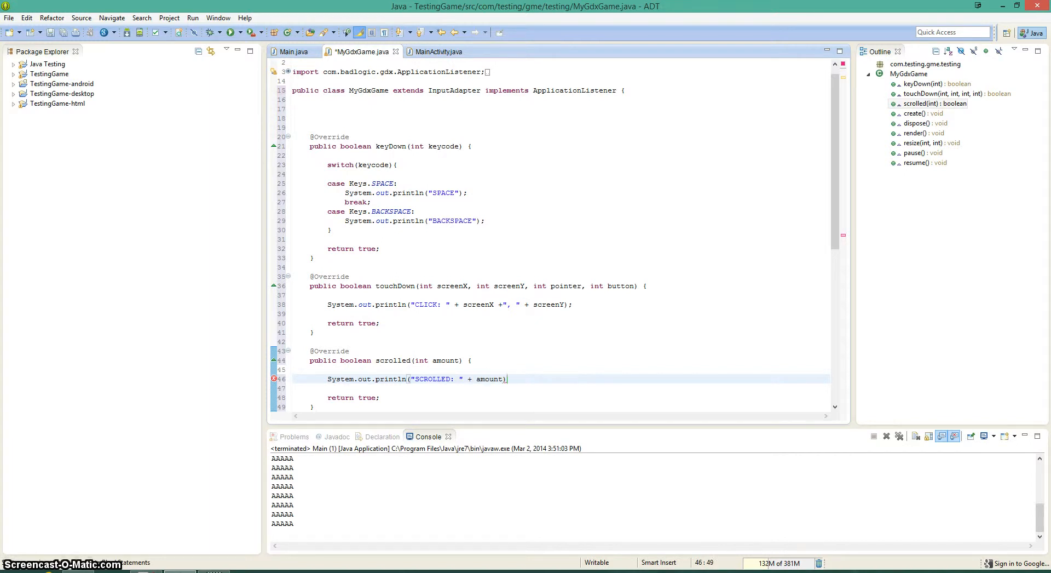
text(;)
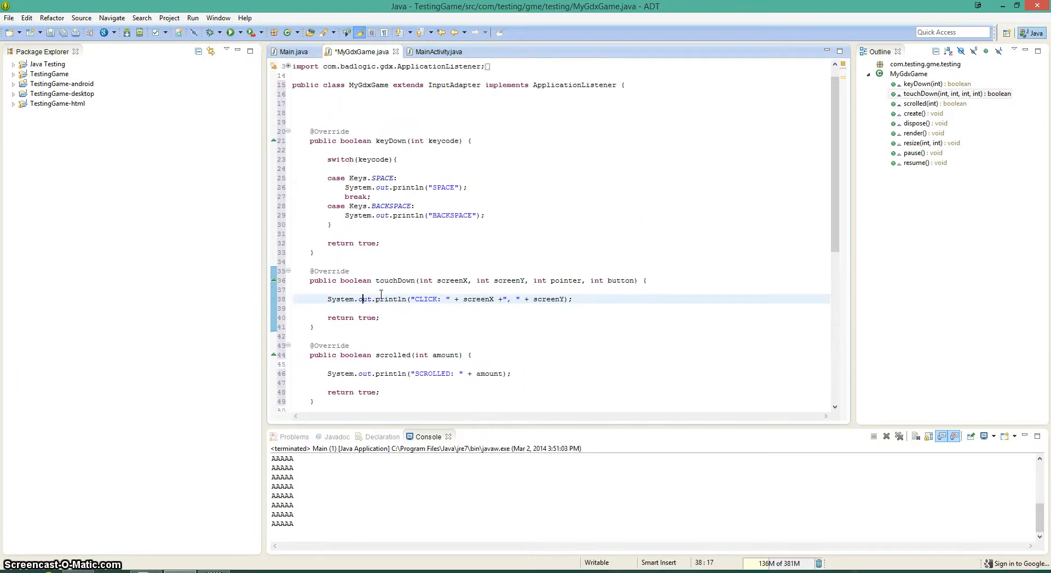
- Scroll to create() and add Gdx.input.setInputProcessor(this);
scroll(down, 3)
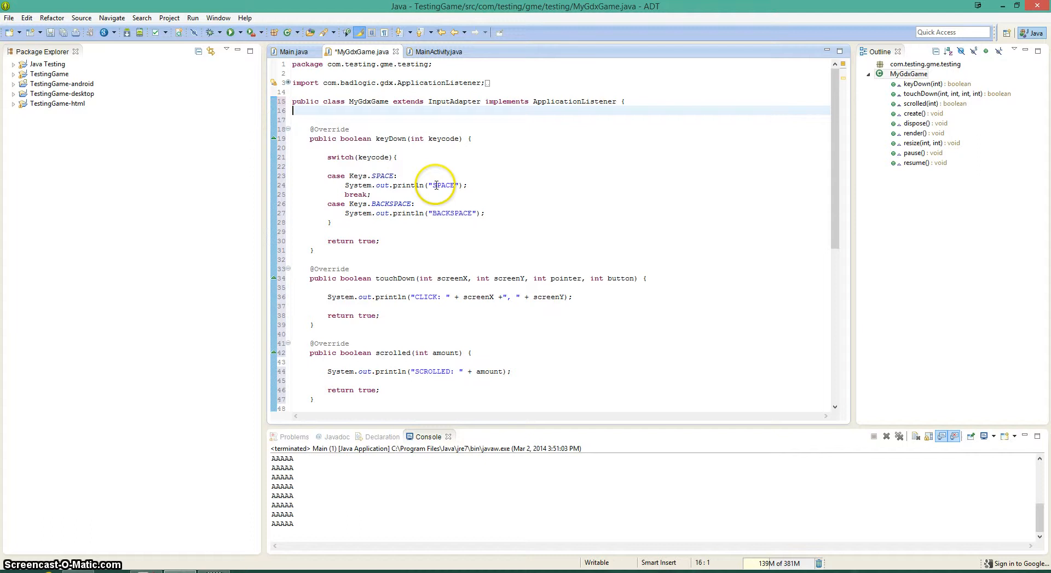
scroll(down, 3)
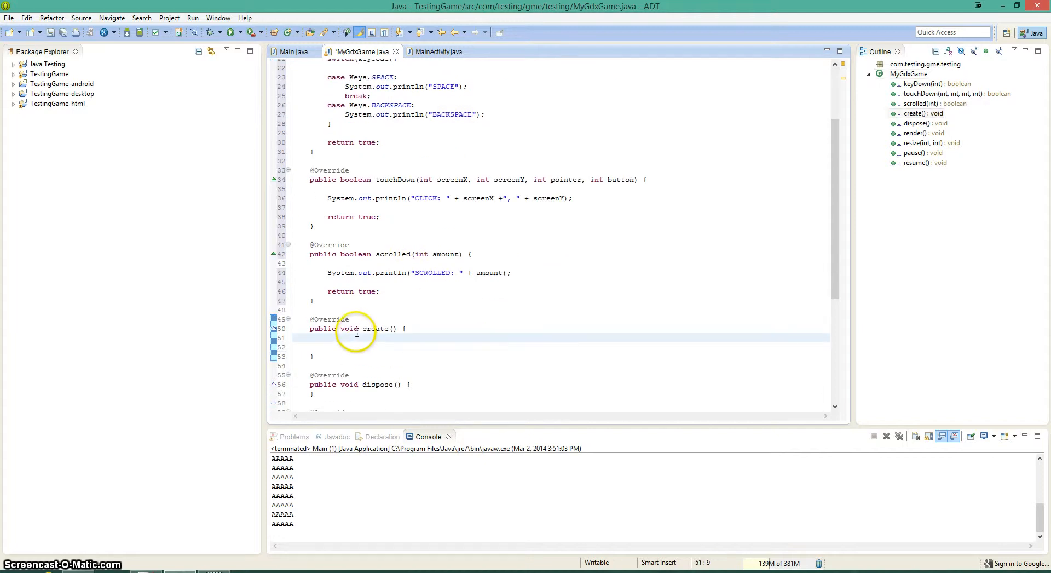
text(Gdx)
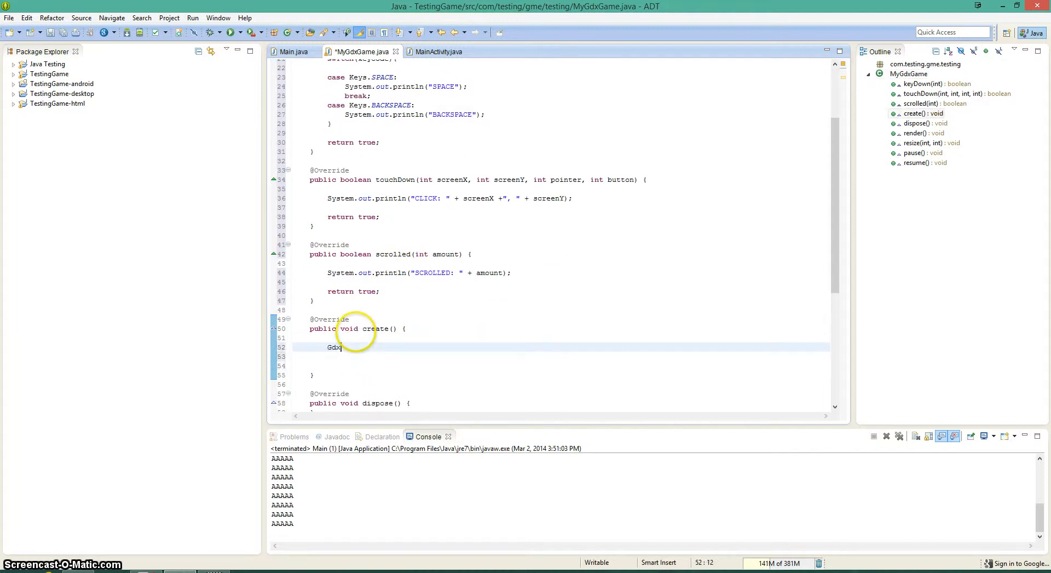
text(.input)
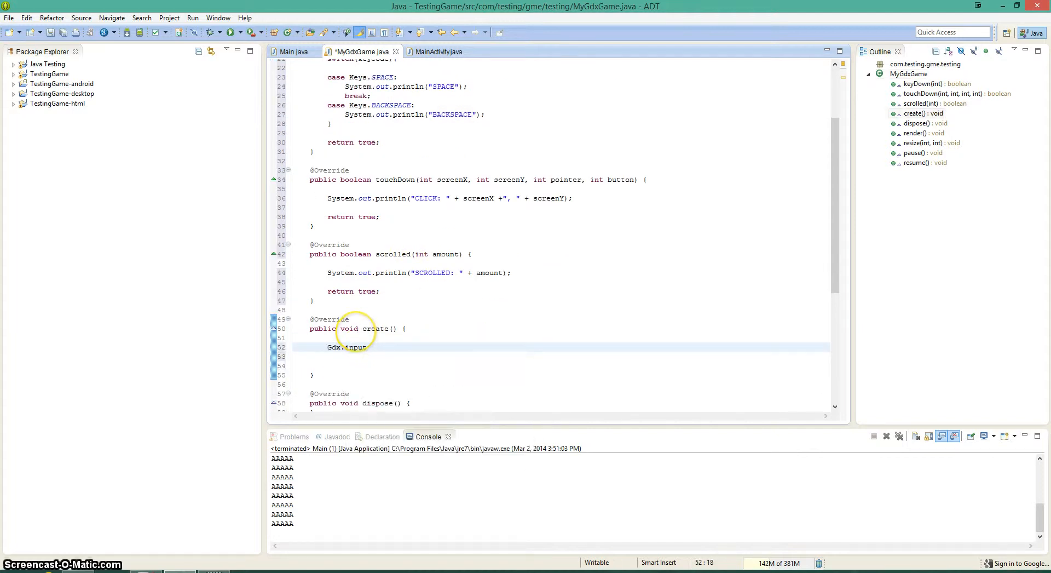
text(.setInputProcessor(this);)
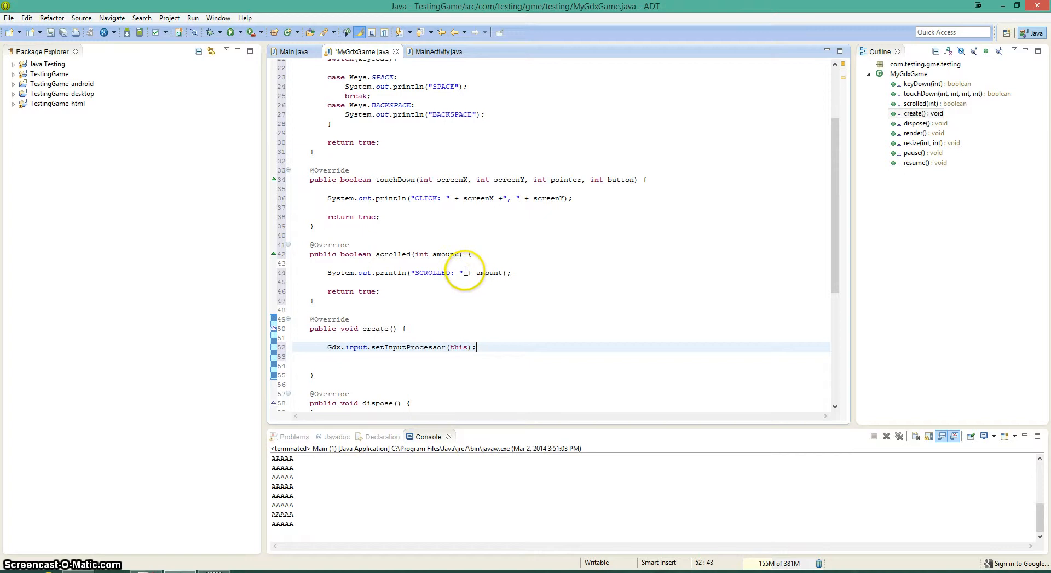
mouse_move(466, 269)
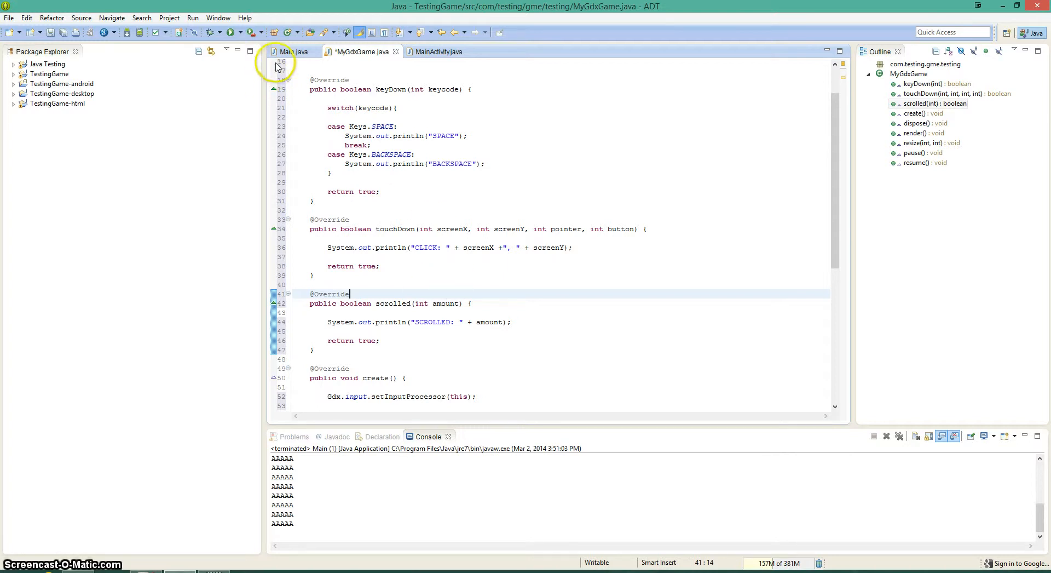
- Save and launch the desktop game from Main.java, logging clicks near top-left and bottom-right
click(228, 32)
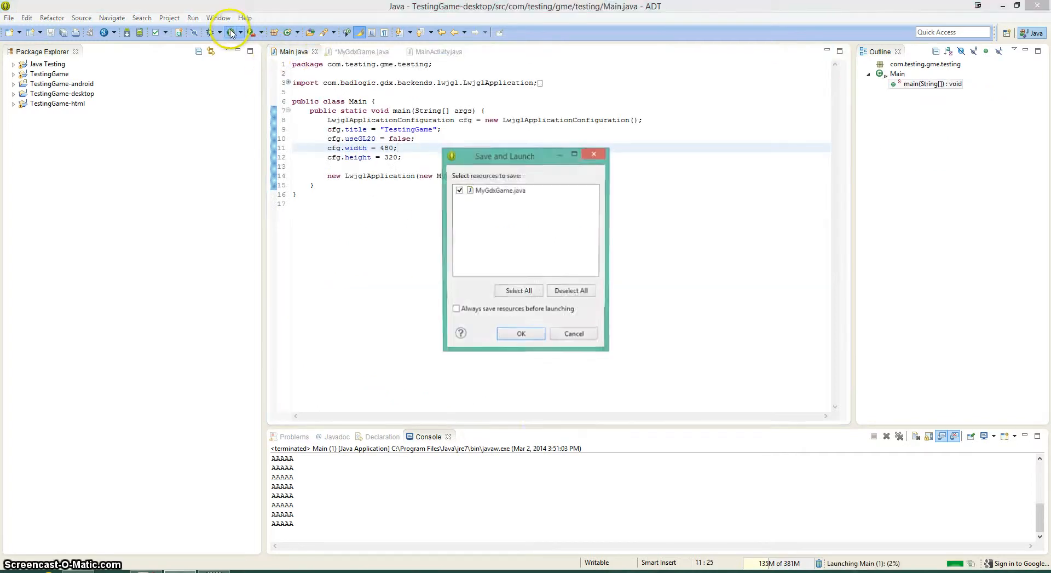
click(521, 333)
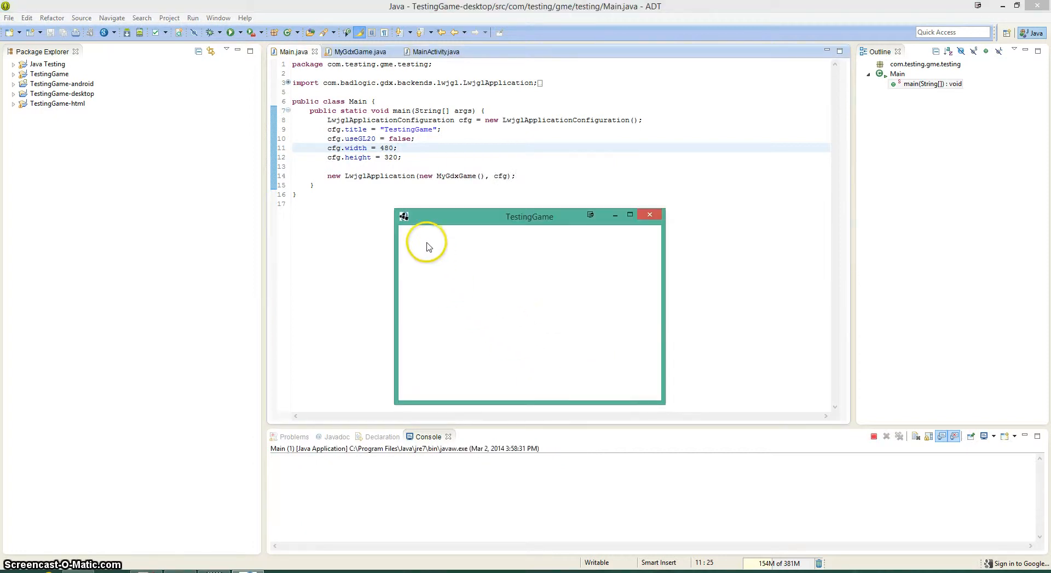
click(427, 243)
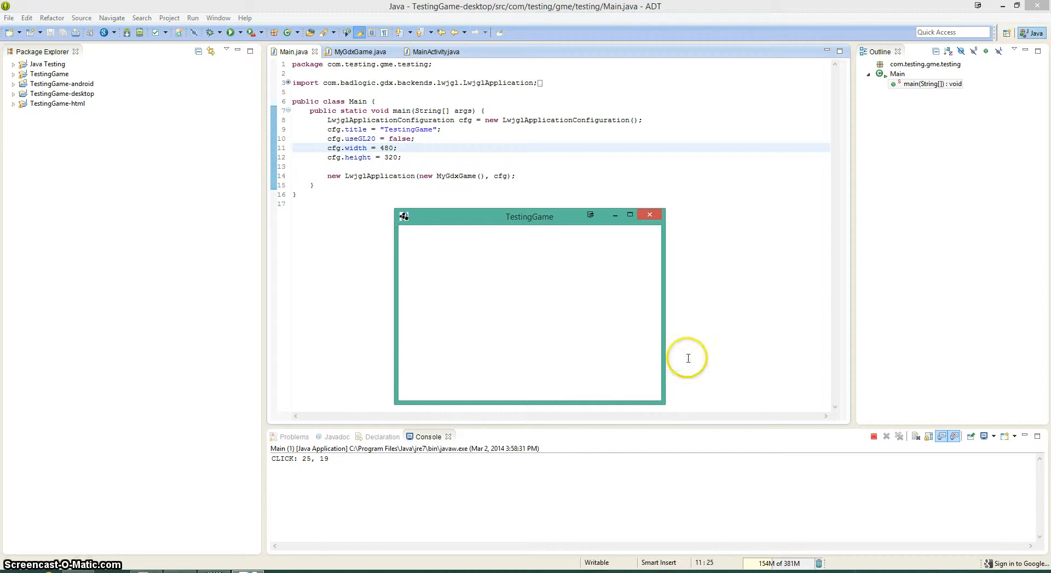
click(646, 392)
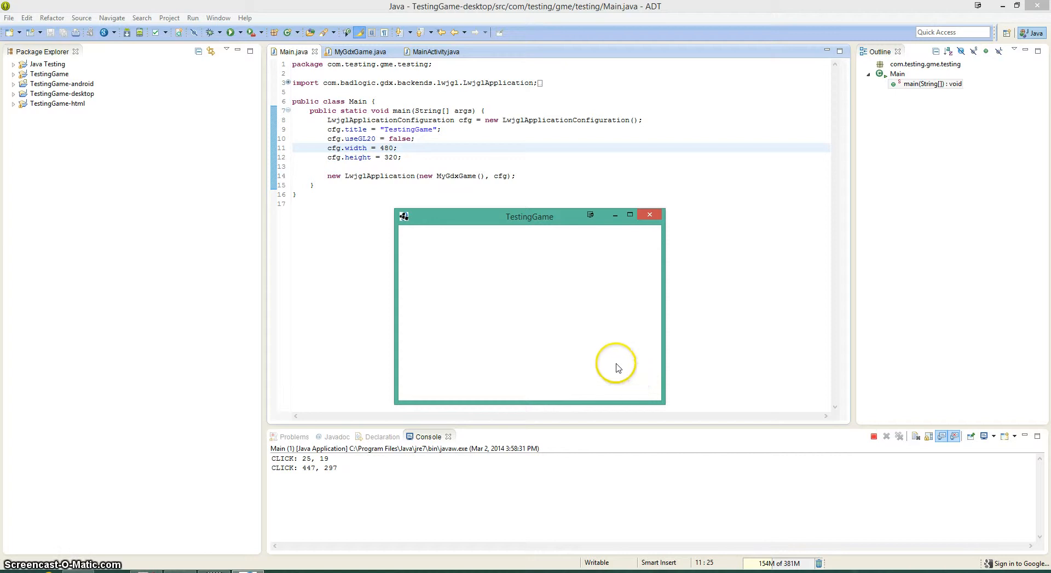
mouse_move(505, 327)
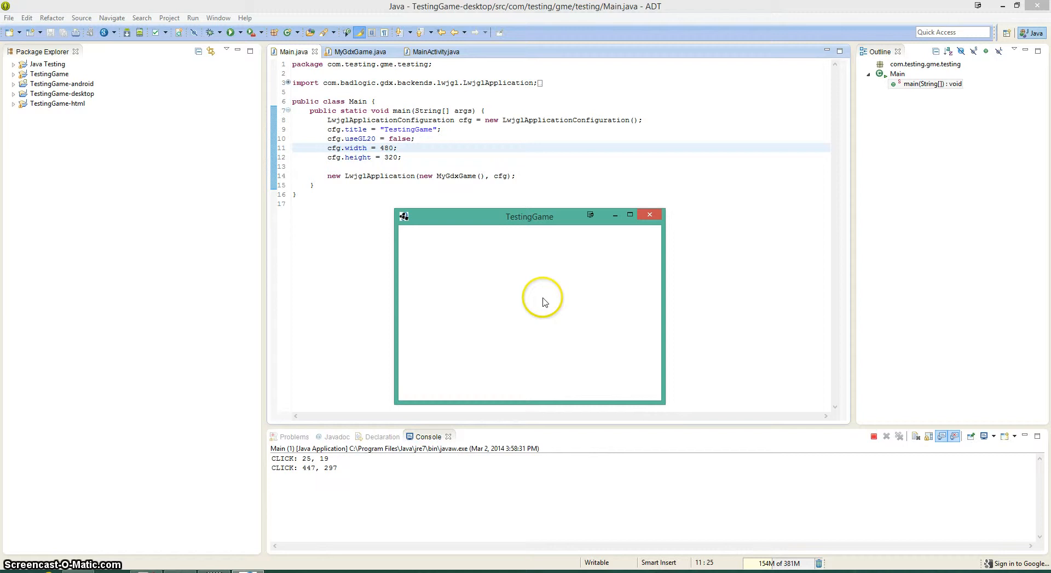
mouse_move(484, 295)
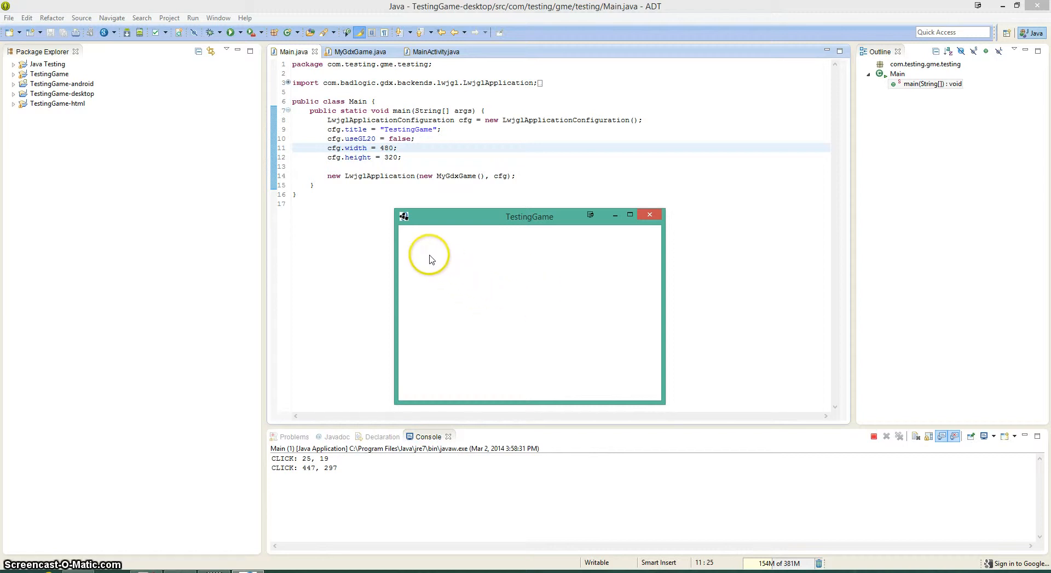
mouse_move(392, 244)
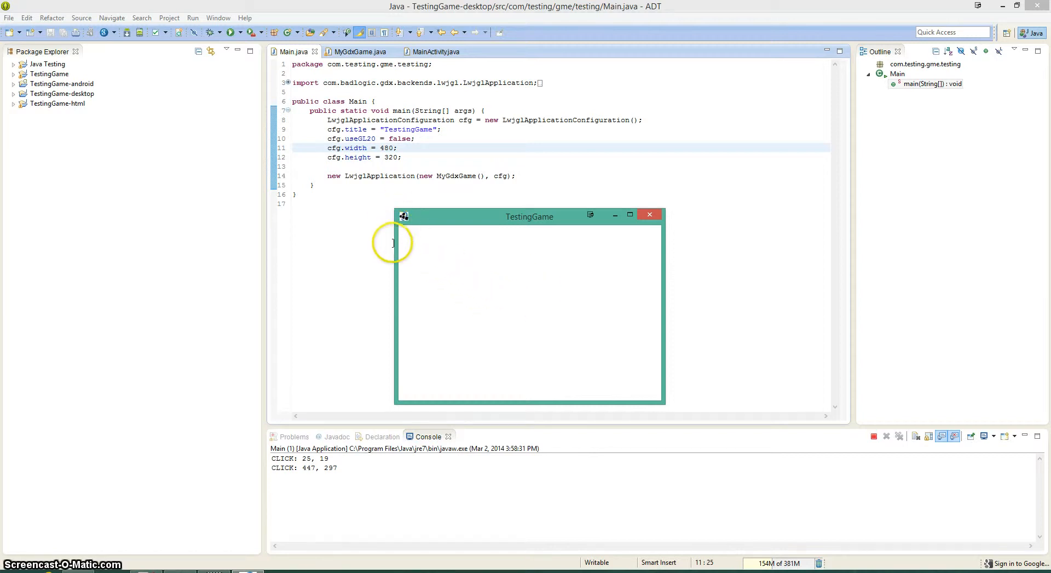
- Log clicks at the top-left, bottom-left and top-right corners of the game window
click(403, 228)
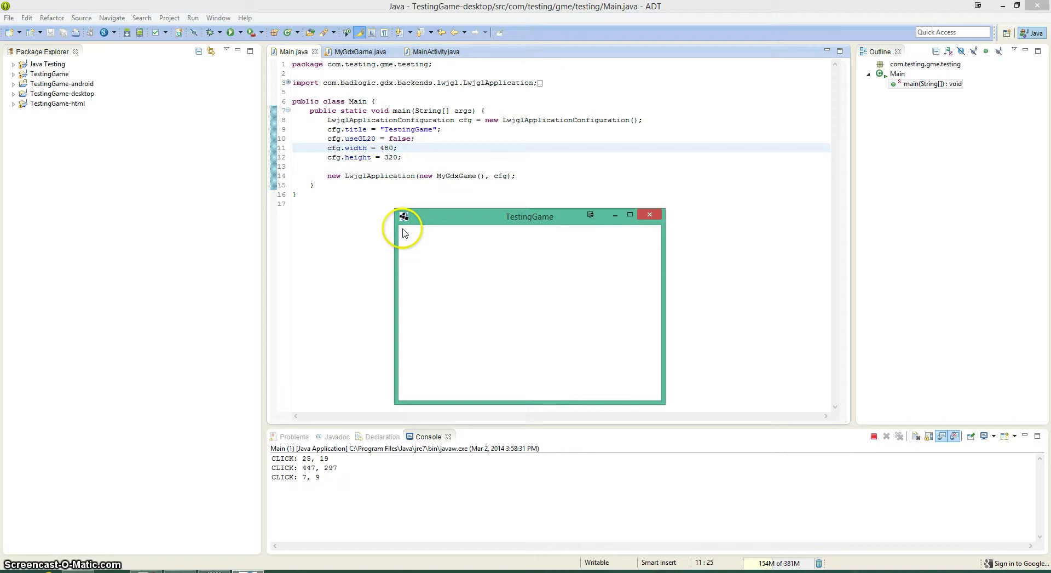
click(406, 235)
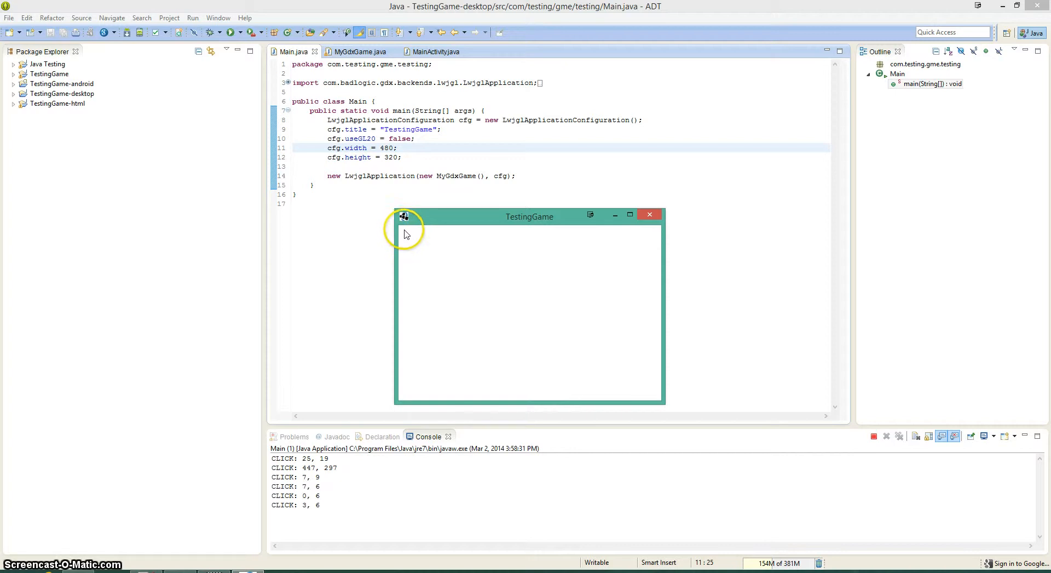
click(574, 289)
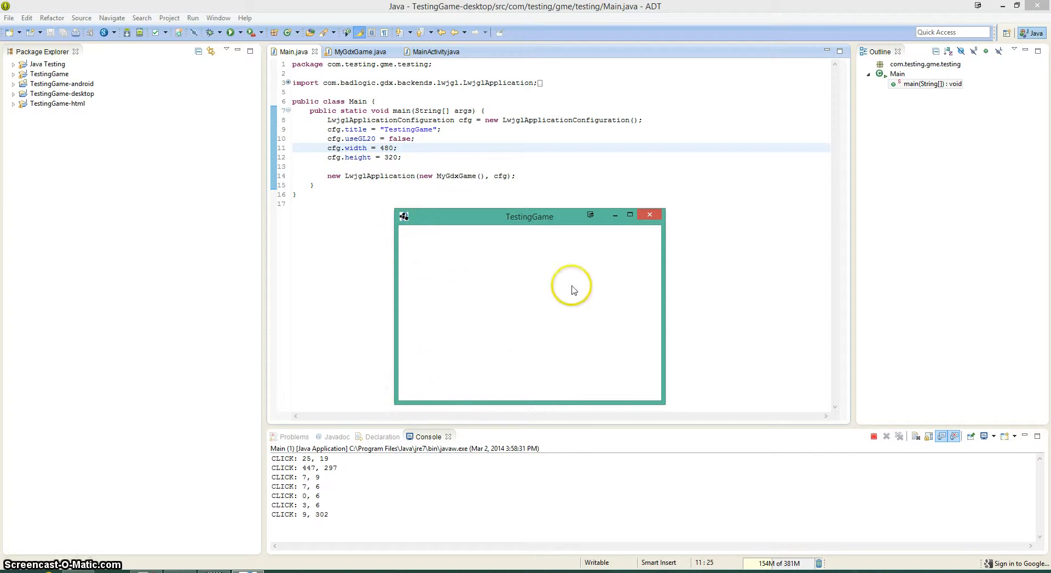
click(500, 279)
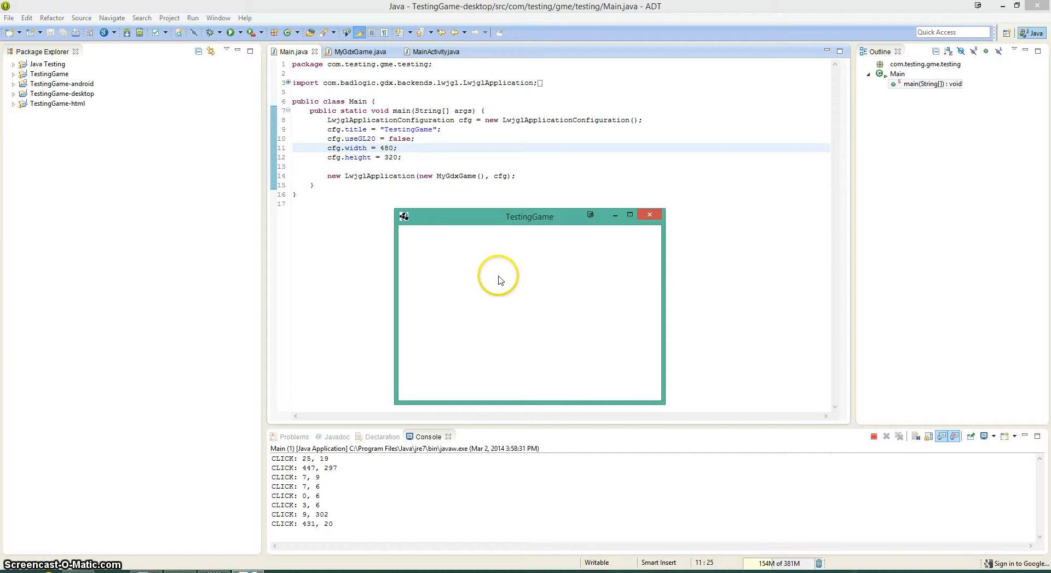
- Press Space and Backspace in TestingGame to log key input, then close the game
key(SPACE)
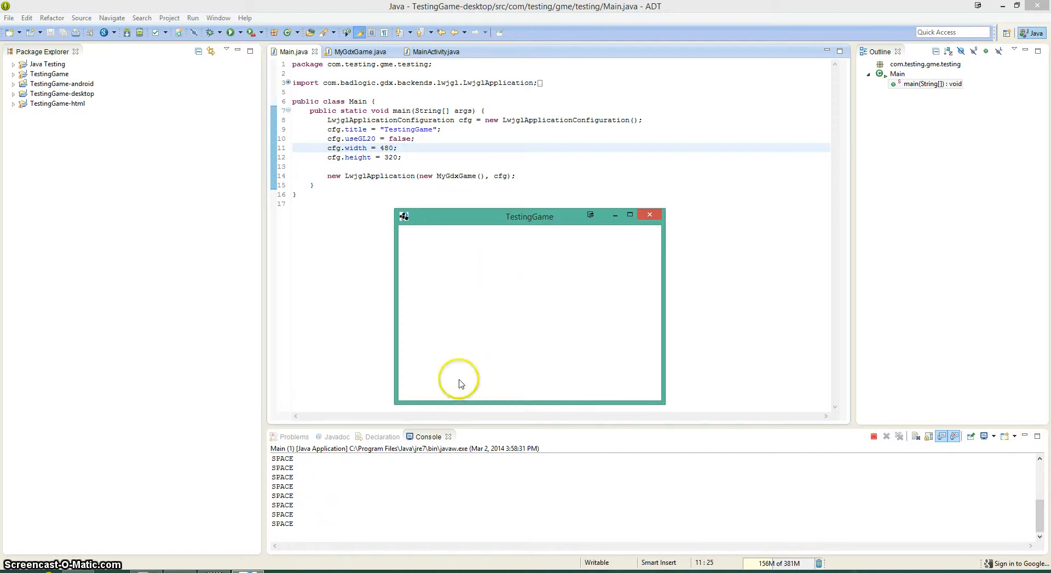
key(backspace)
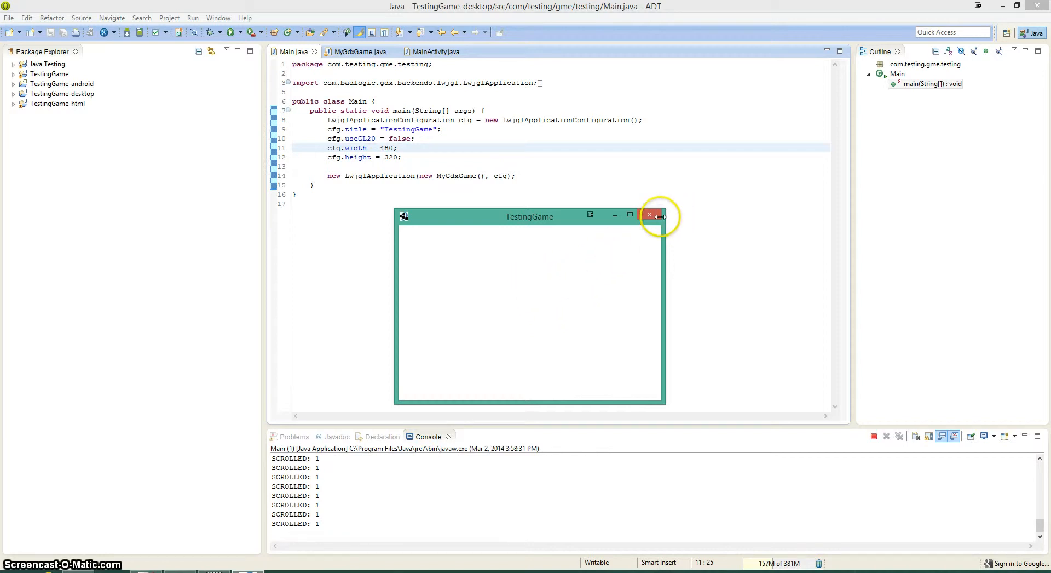
click(650, 214)
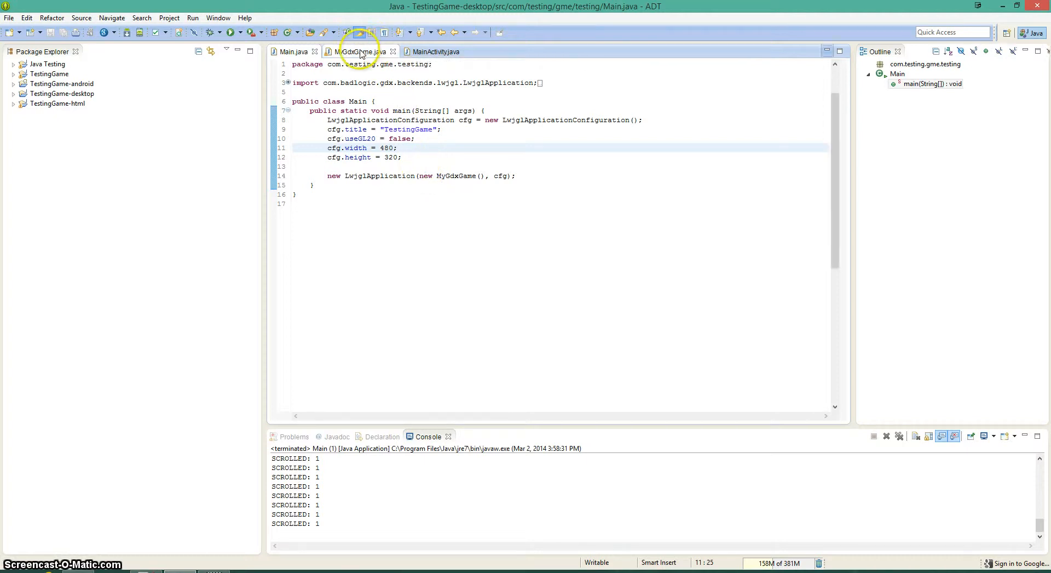
- Switch back to the MyGdxGame.java editor and select all of its code
click(355, 52)
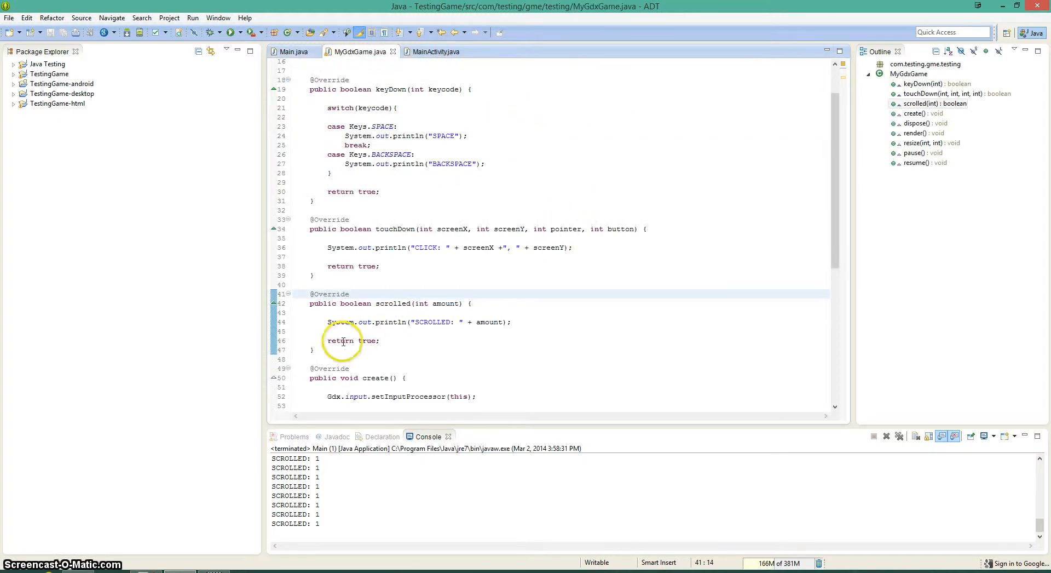
key(ctrl+a)
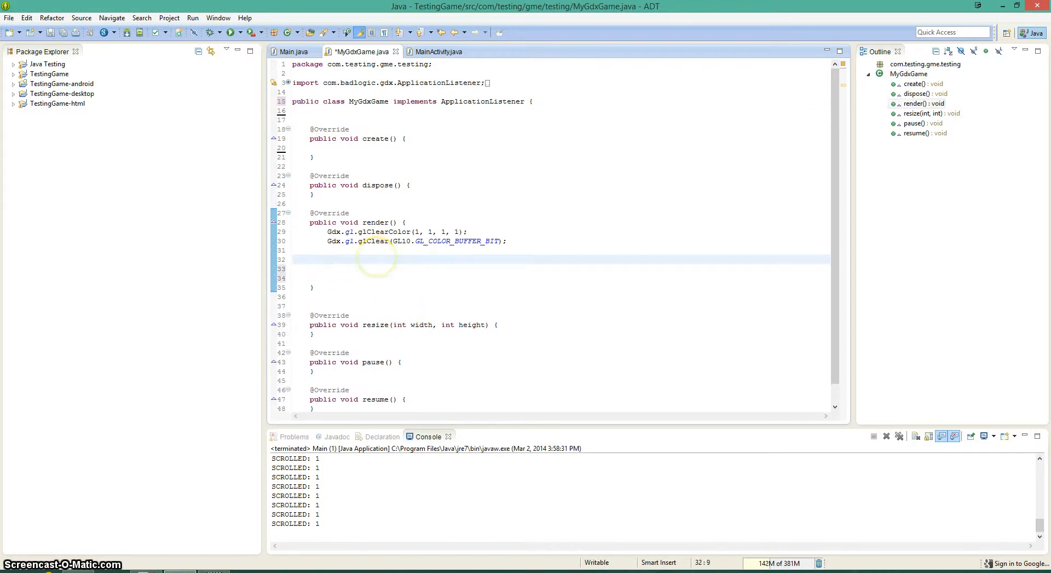
- Start a Gdx.input. statement in render() and browse the offered methods such as isKeyPressed
text(Gdx.r)
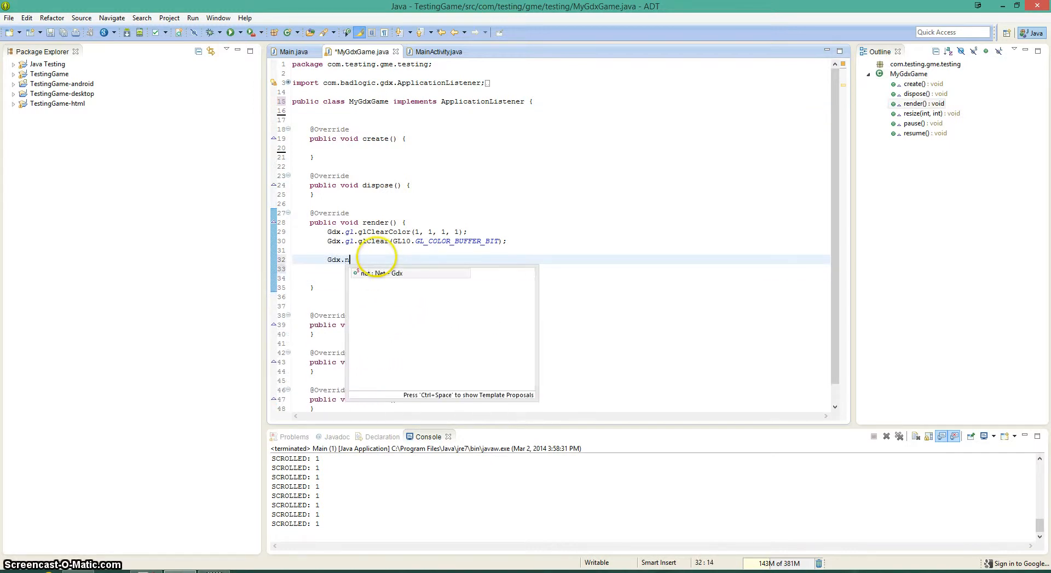
text(input.)
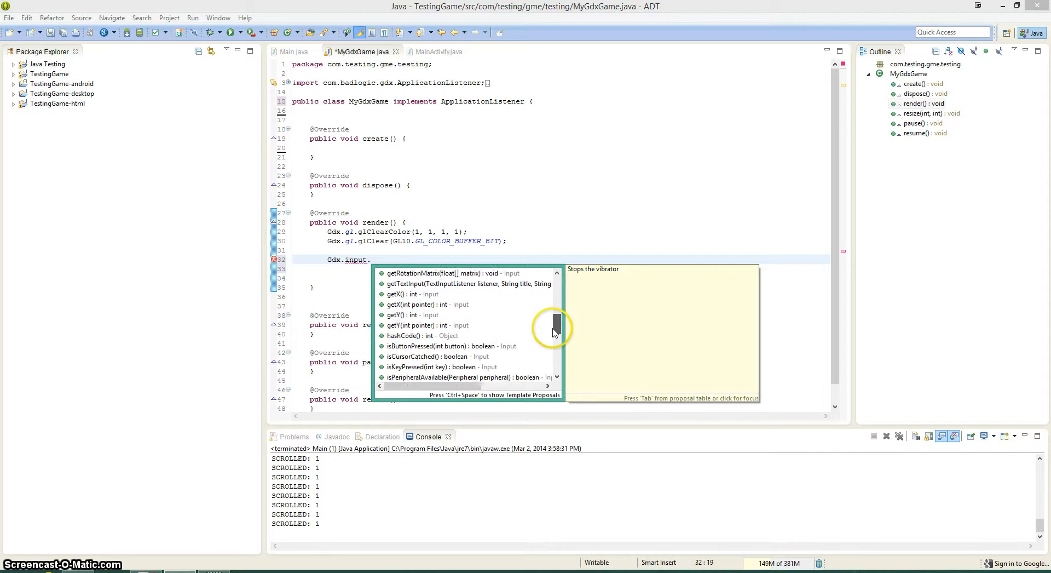
scroll(down, 3)
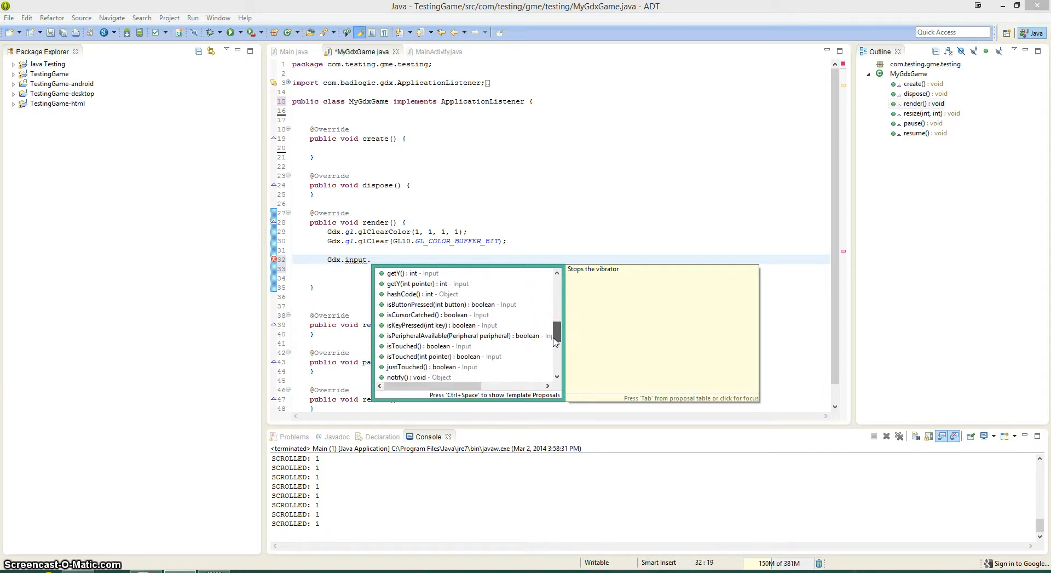
scroll(down, 3)
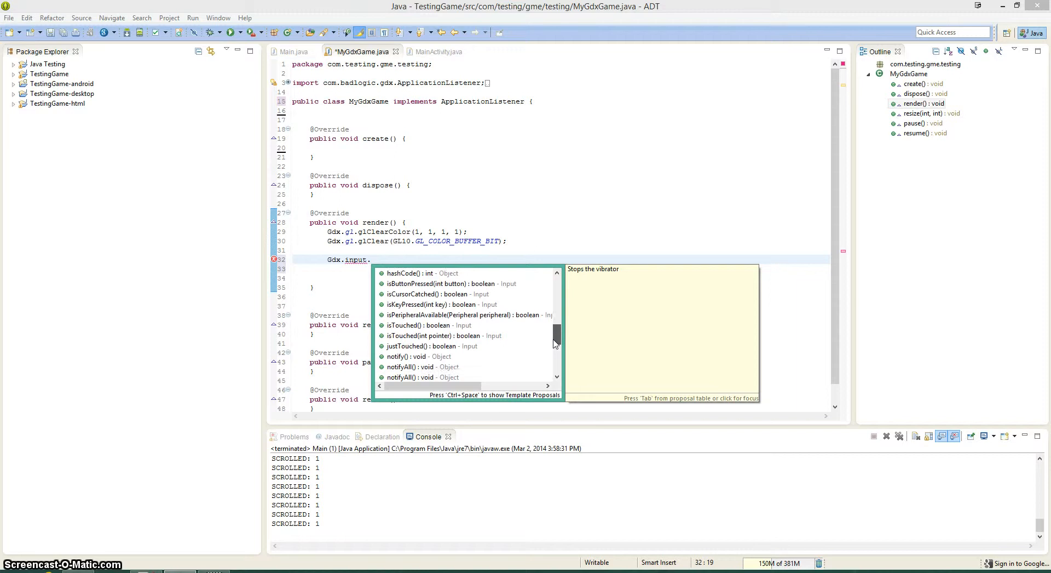
drag(555, 342, 555, 365)
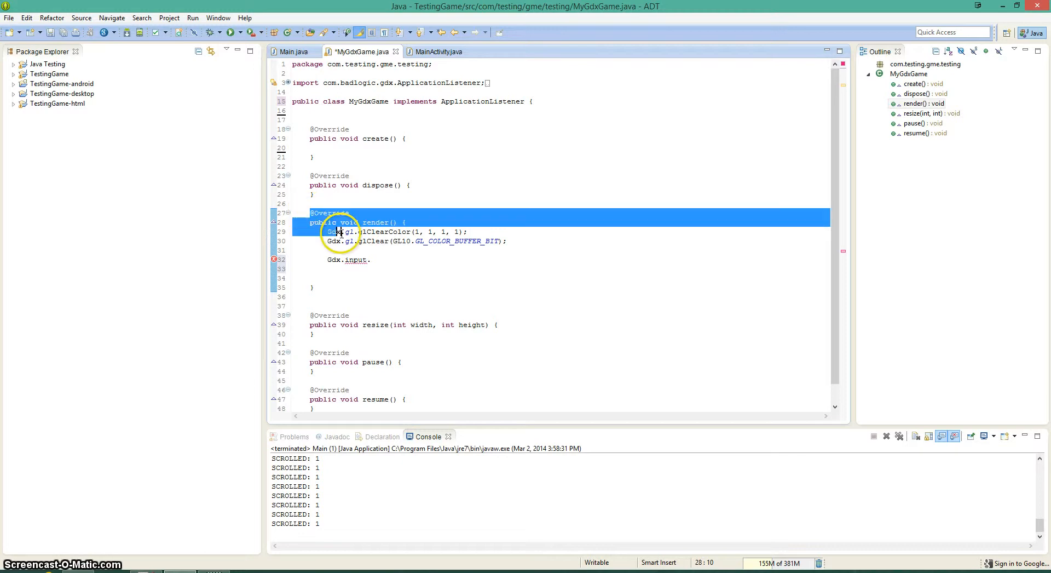
- Add an if (Gdx.input.isKeyPressed(Keys.SPACE)) condition to the input line in render()
click(371, 260)
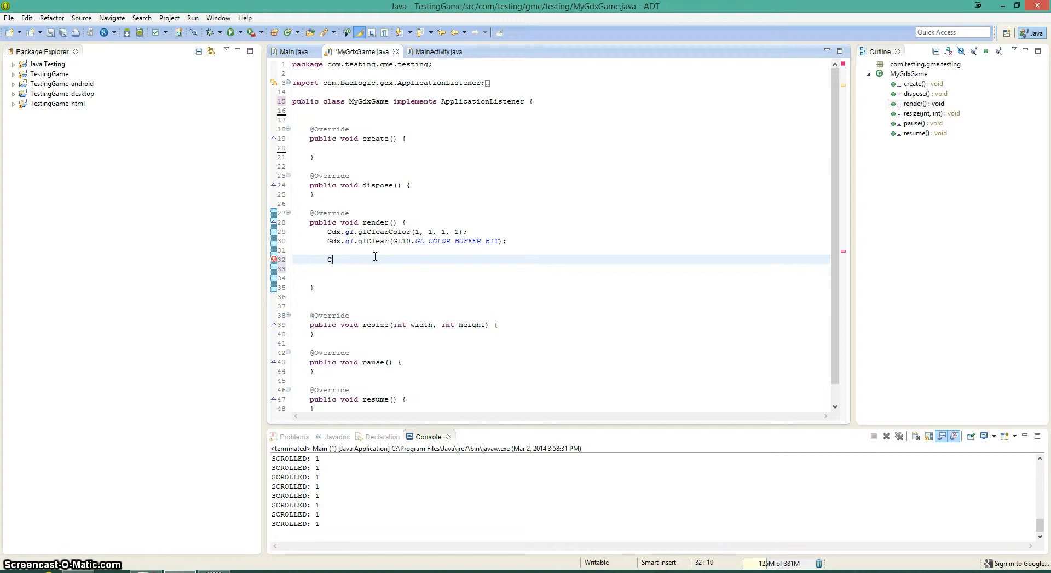
text(if)
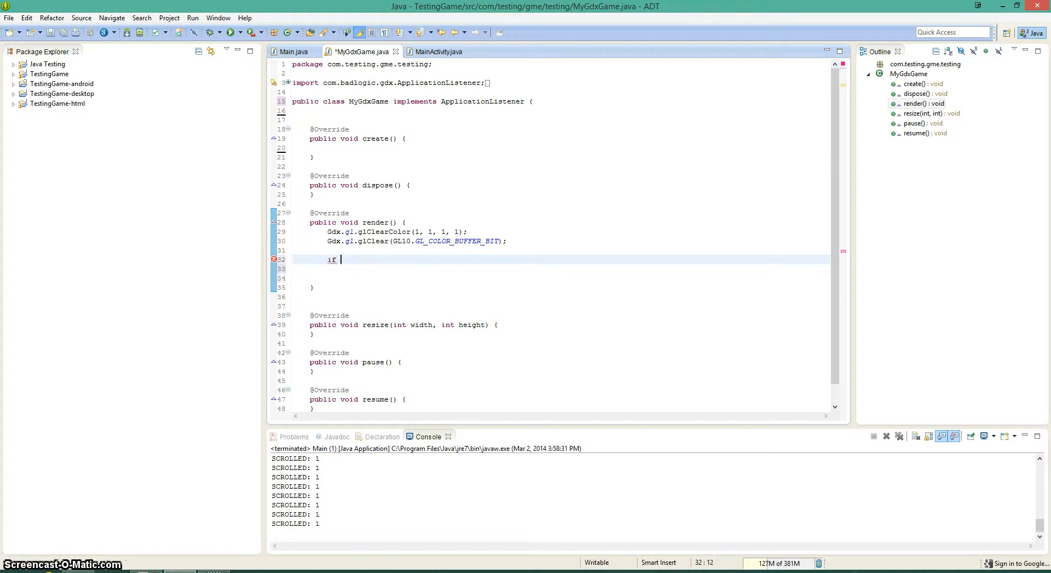
text((Gdx.inp)
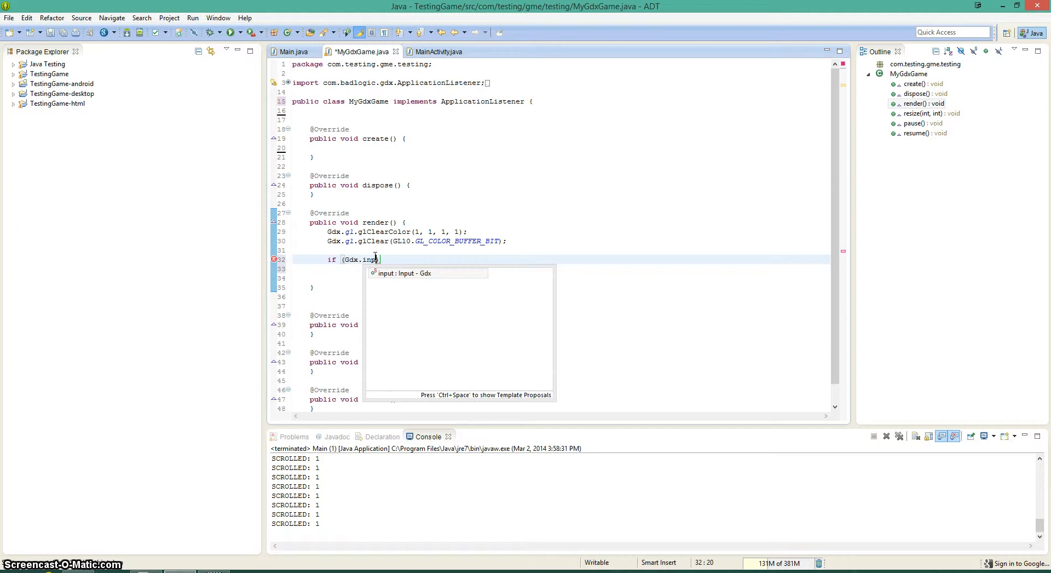
text(.i)
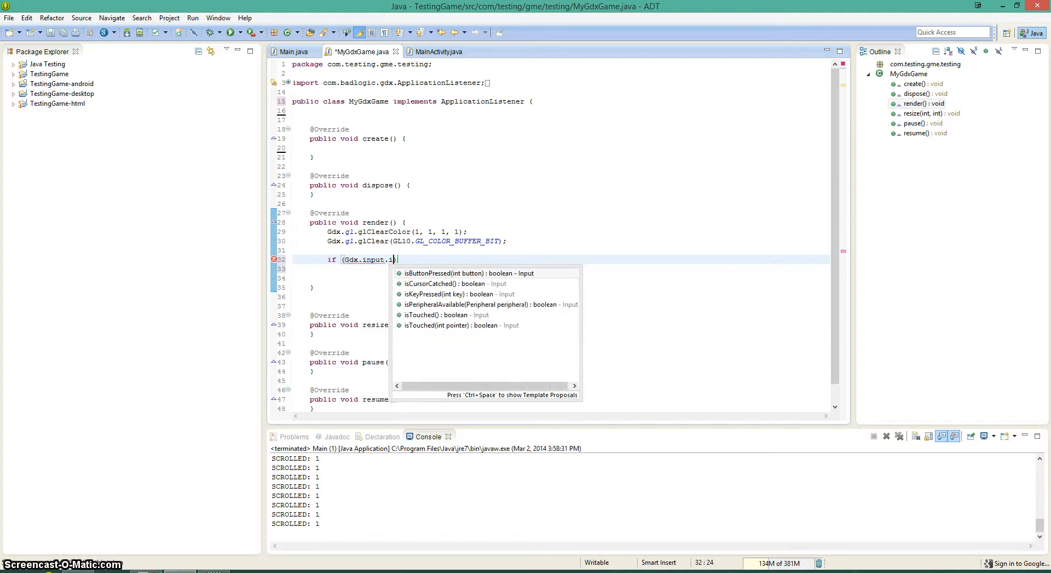
text(sKeyPressed(key)
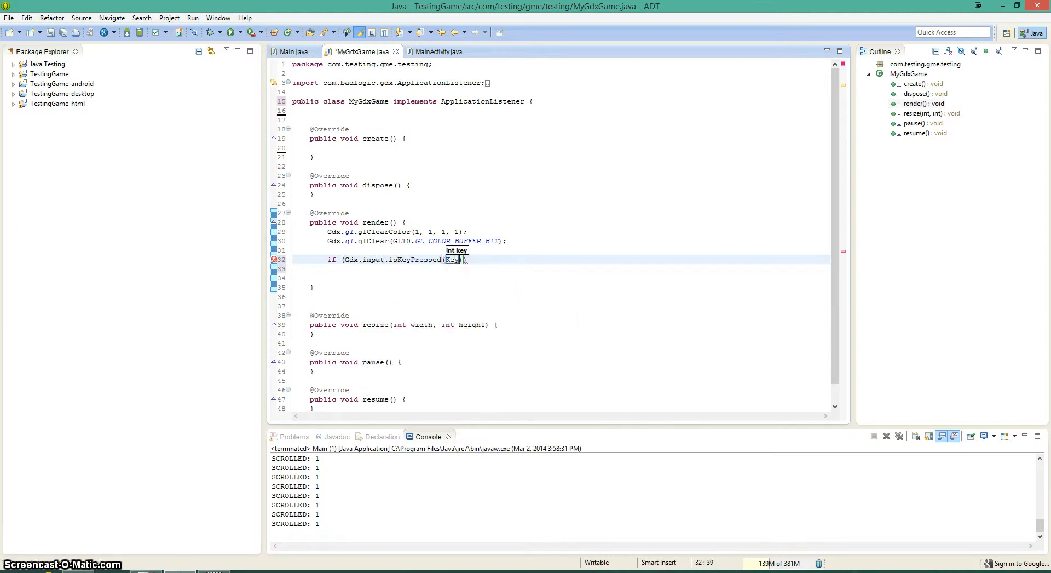
text(Keys.)
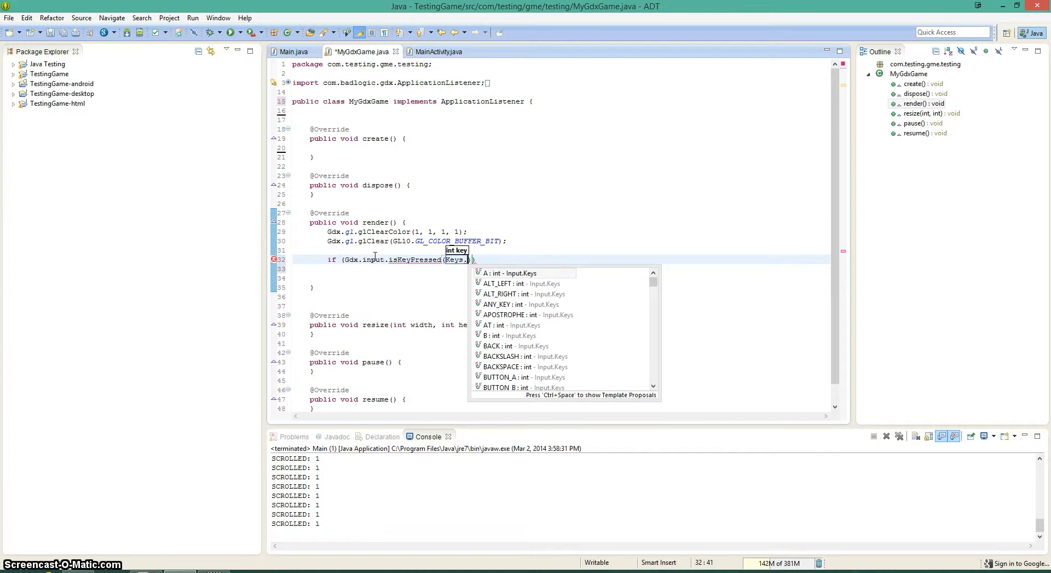
text(SP)
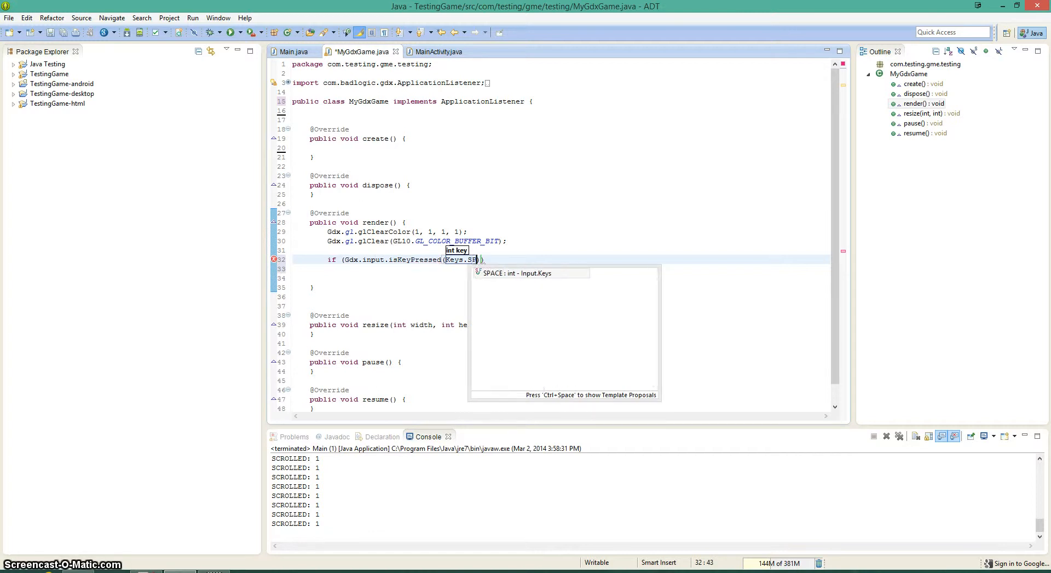
key(Enter)
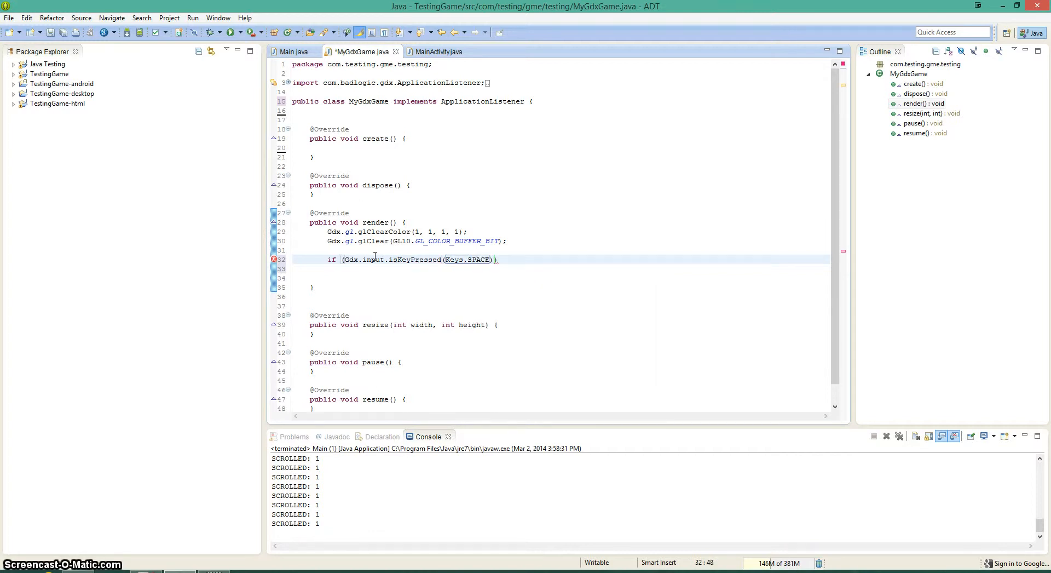
- Fill the if block with System.out.println("SPACE");
text({)
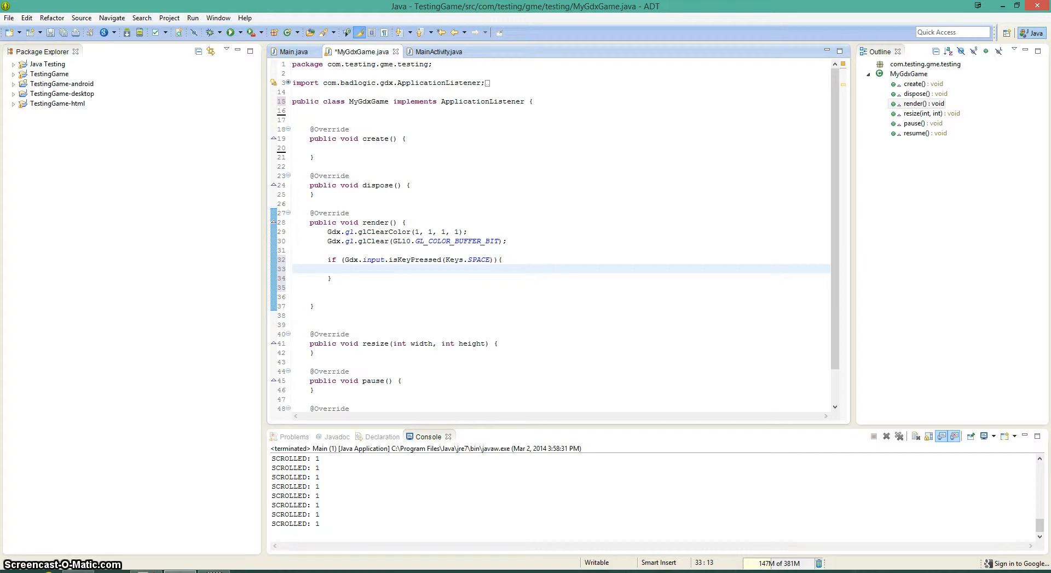
text(System)
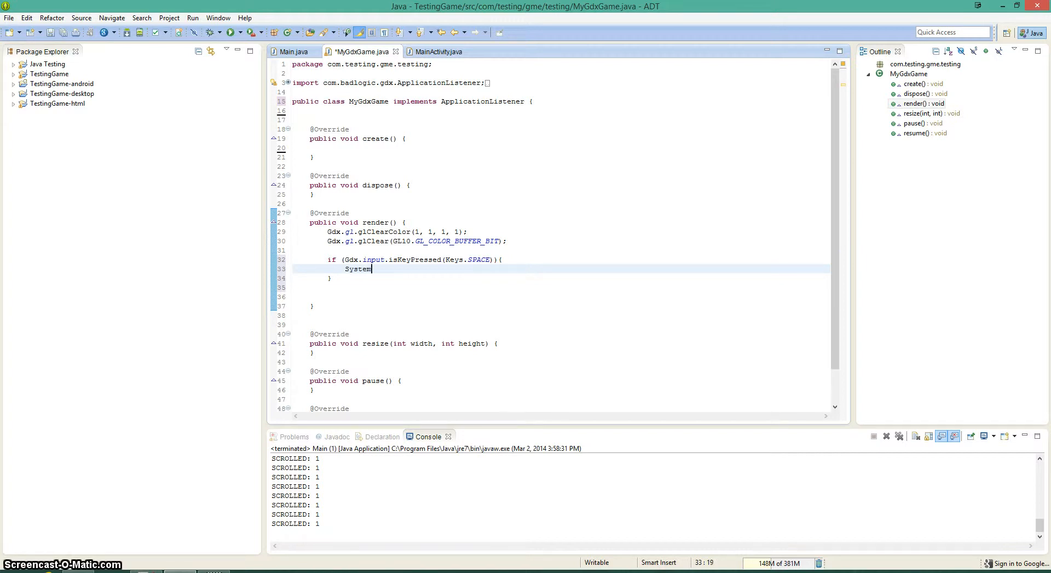
text(.out.println)
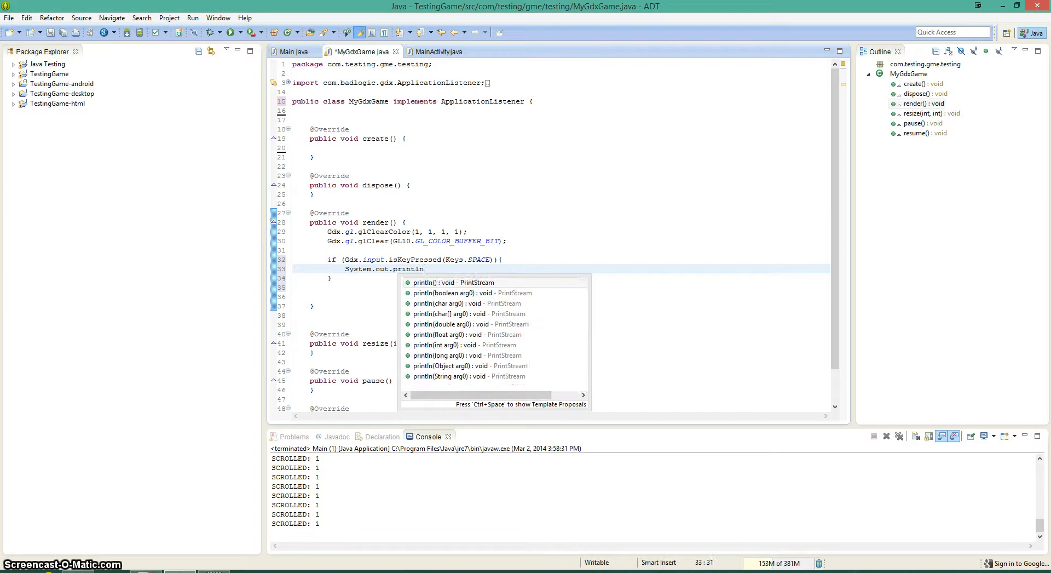
text("SPACE")
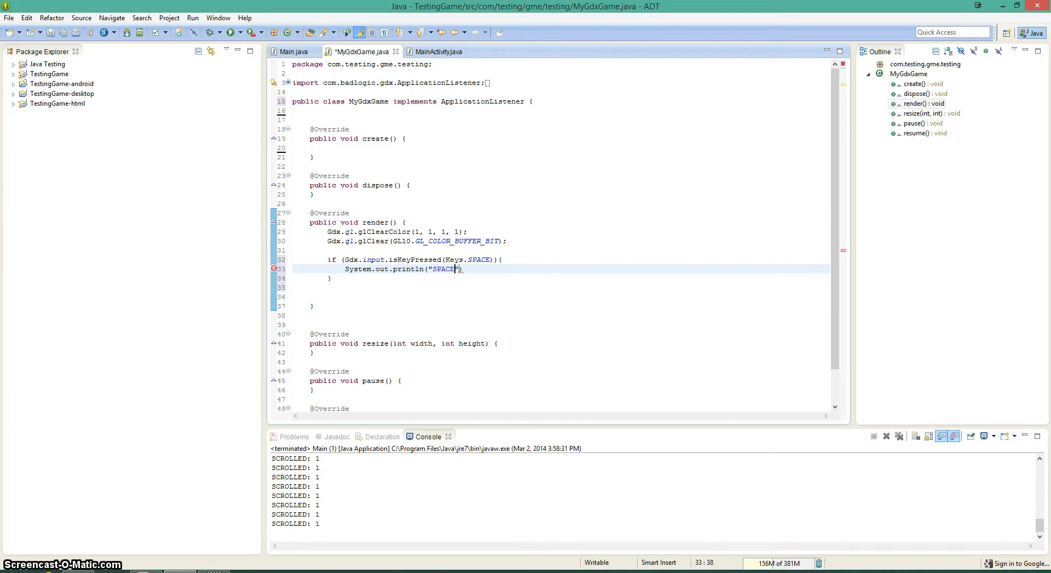
text();)
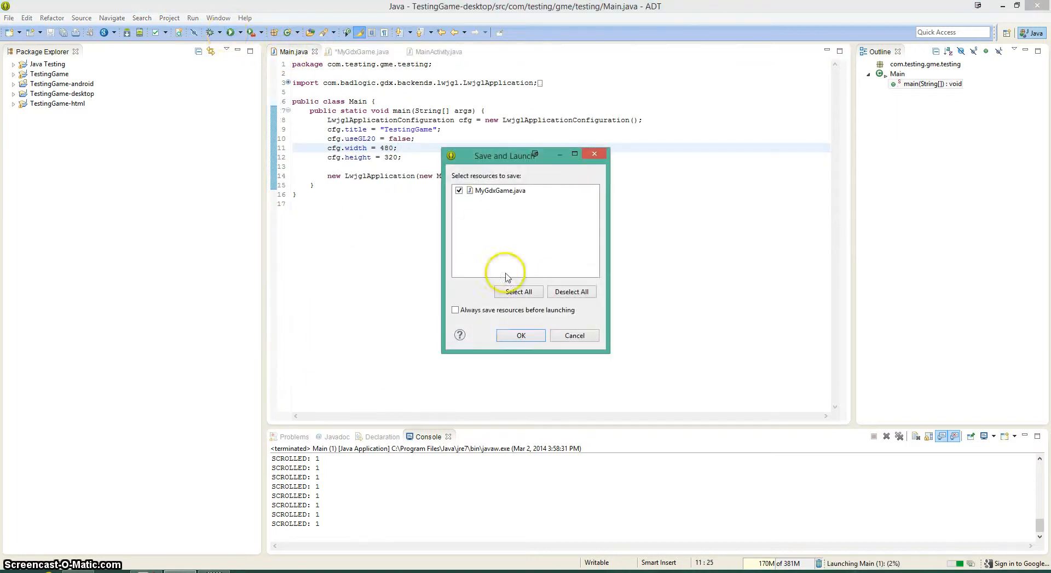
- Confirm Save and Launch to run the desktop game, then close the TestingGame window
click(521, 335)
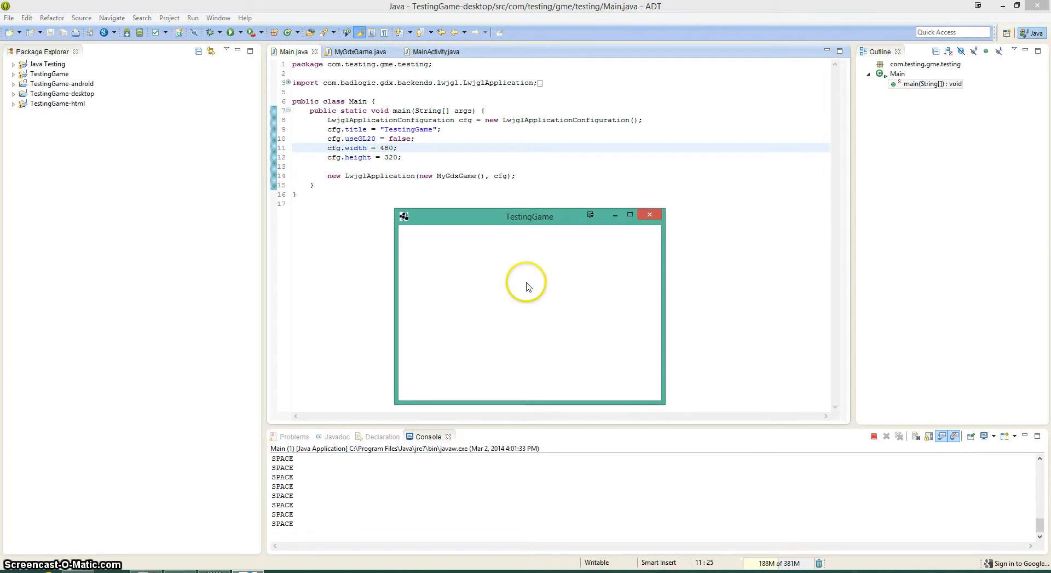
mouse_move(594, 254)
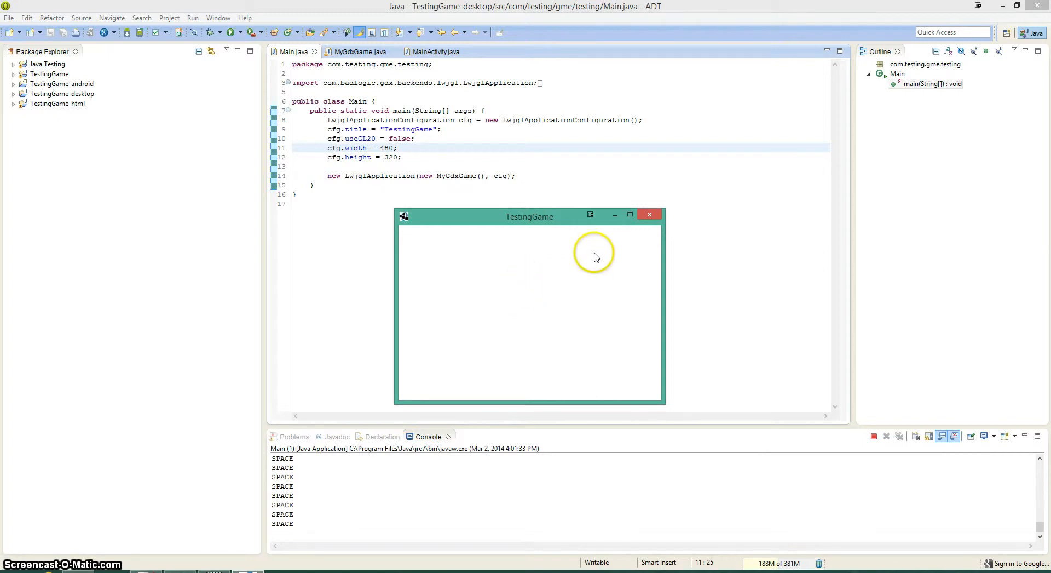
click(353, 52)
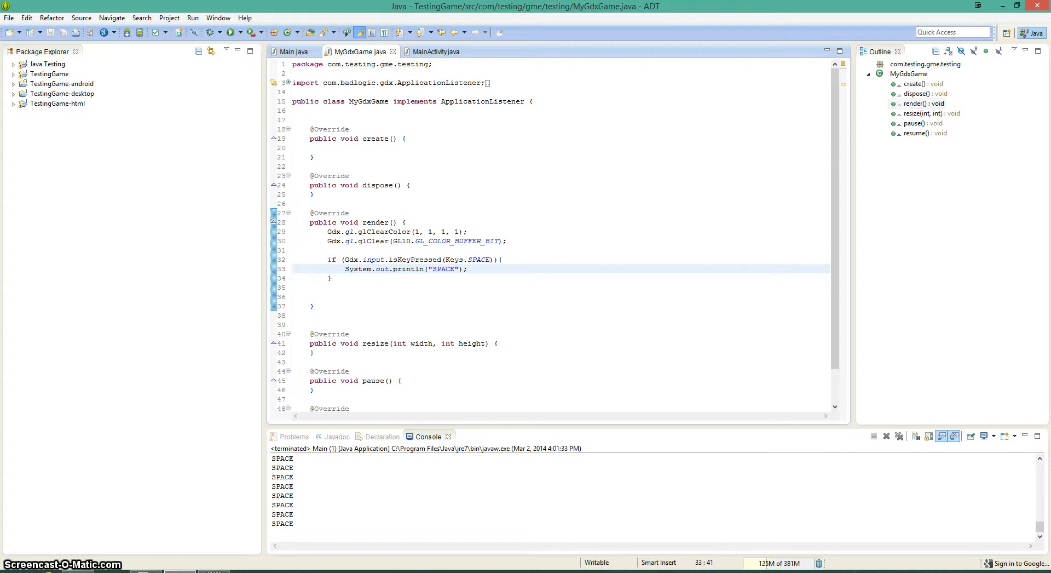
click(467, 268)
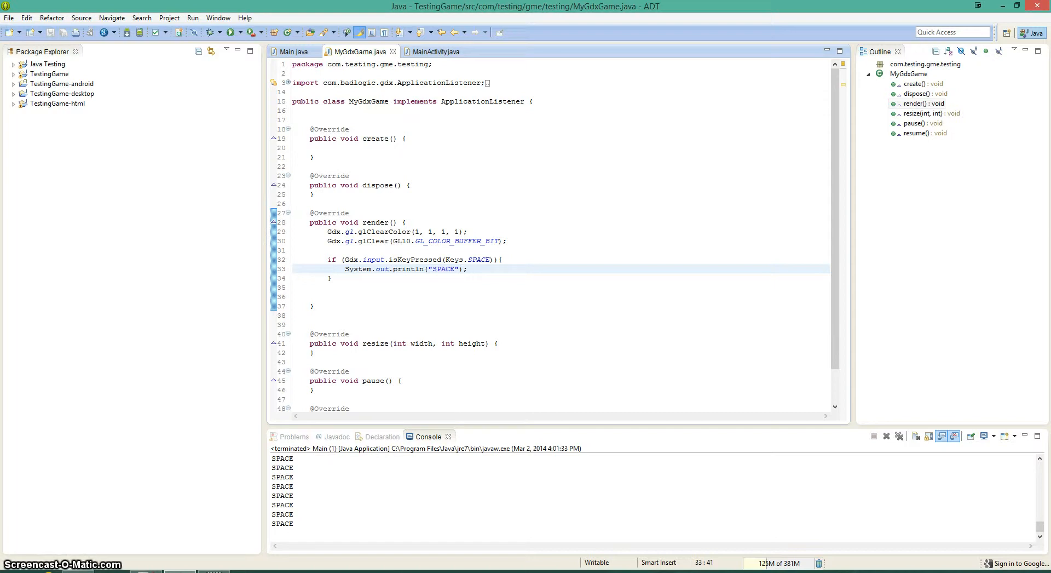
click(468, 269)
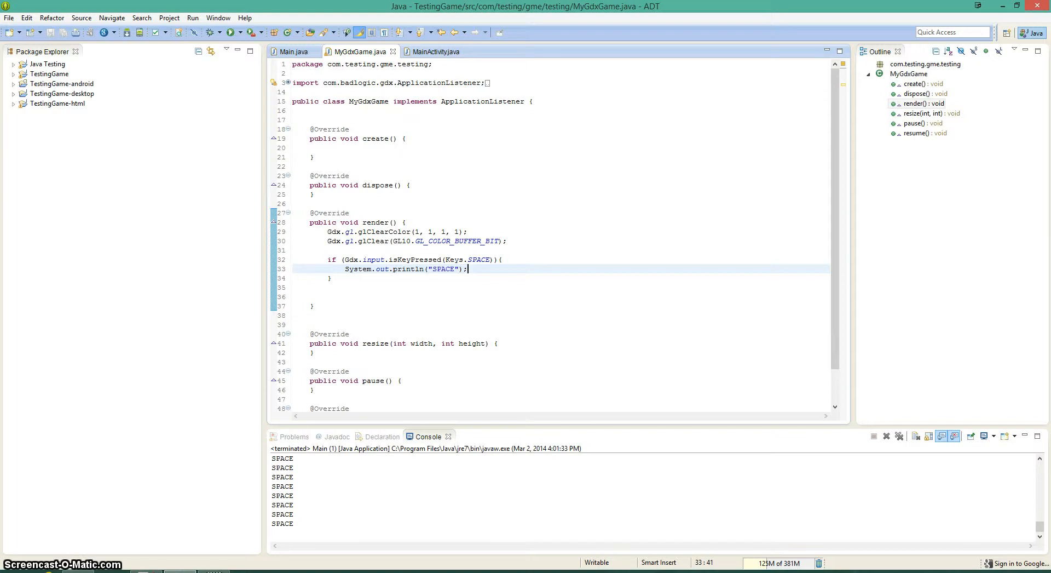